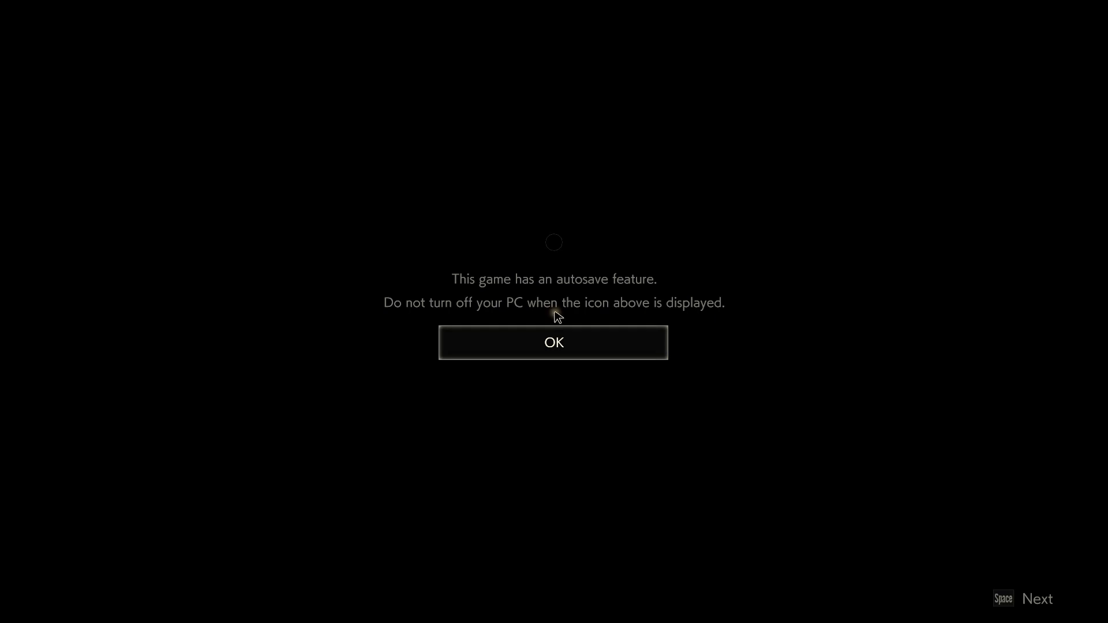
click(554, 343)
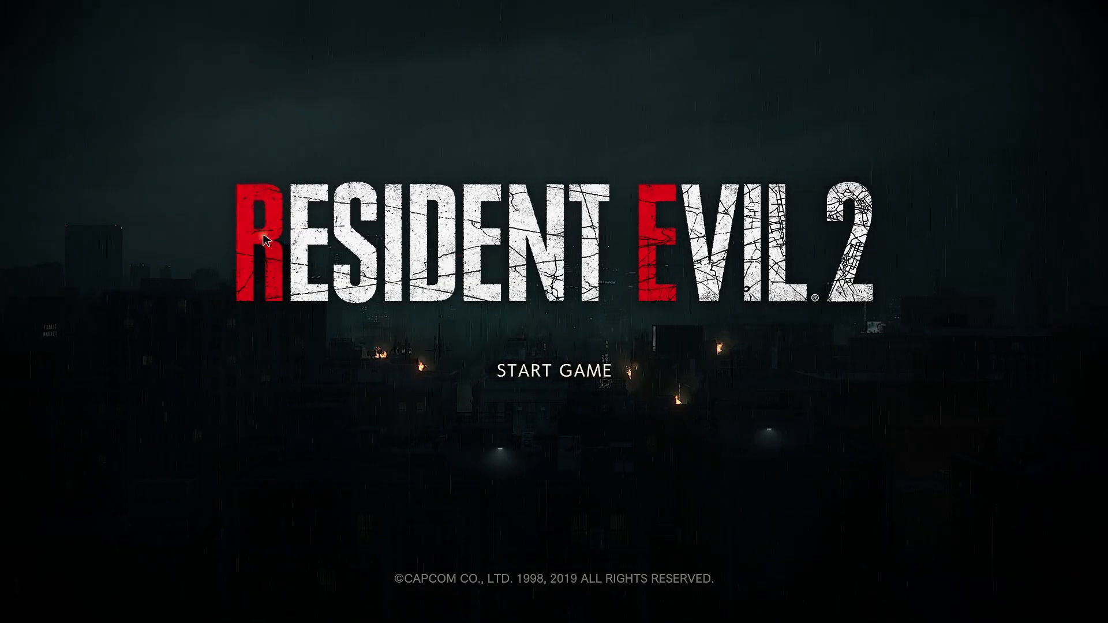
mouse_move(914, 307)
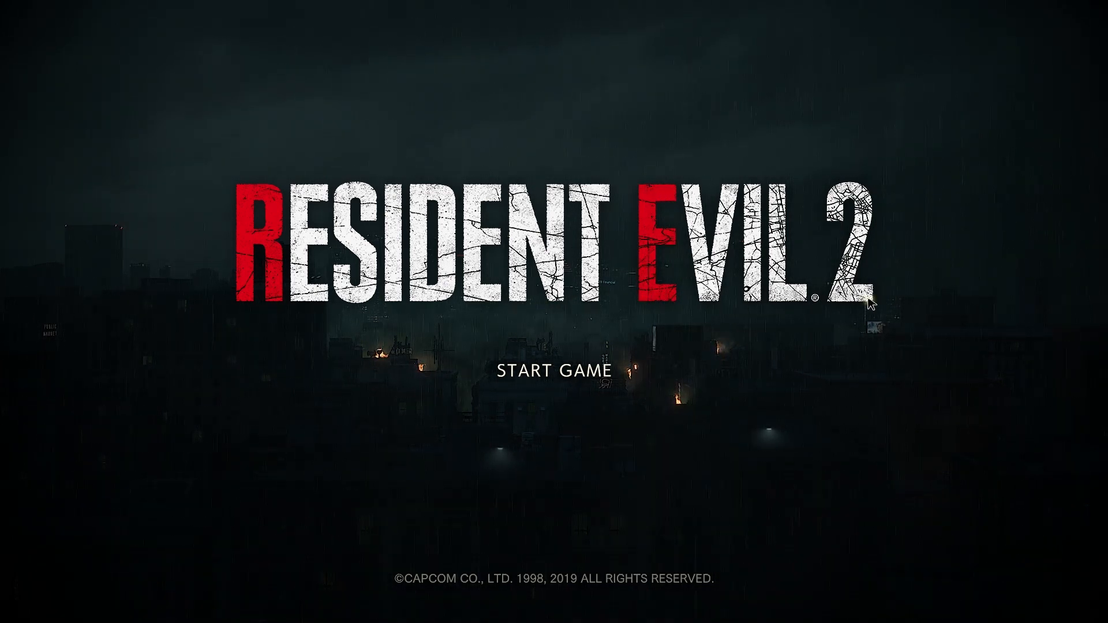
mouse_move(892, 375)
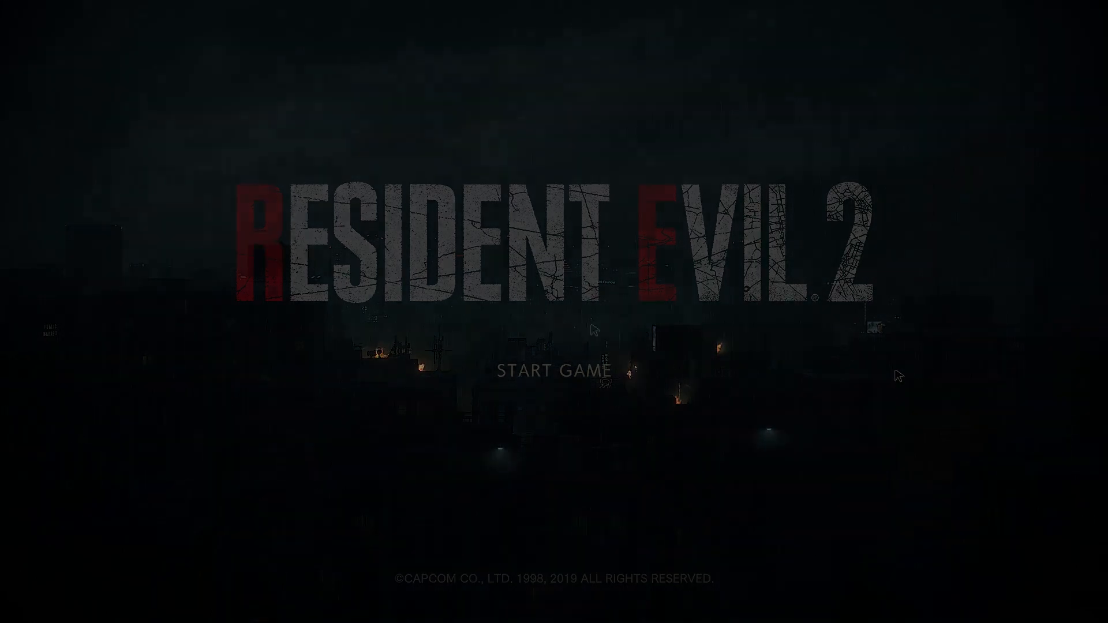
click(552, 369)
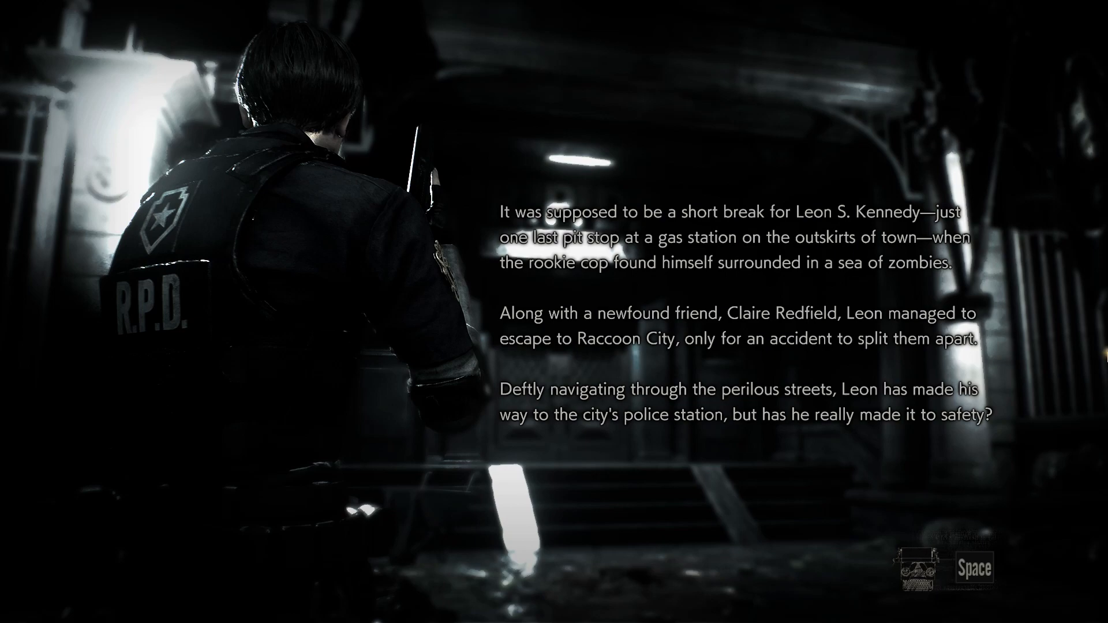
key(space)
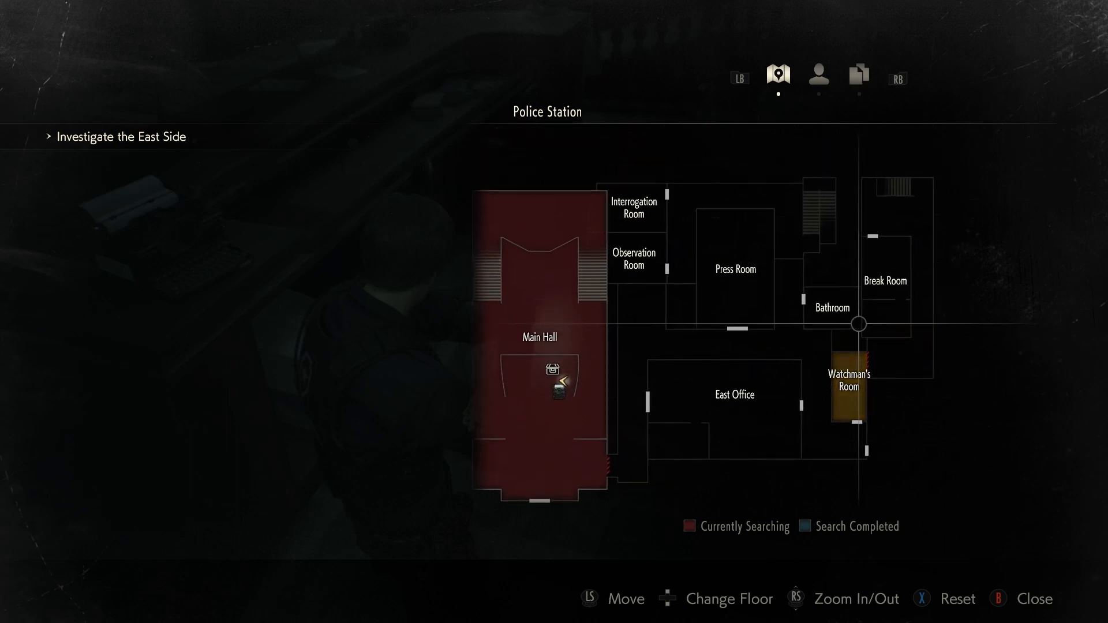
key(B)
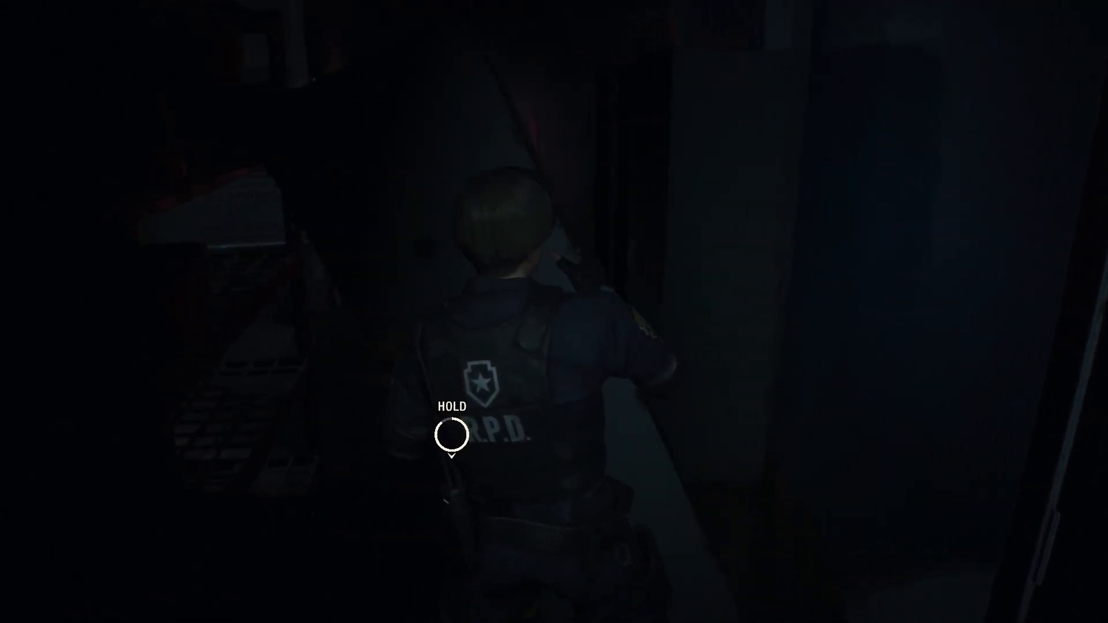
key(e)
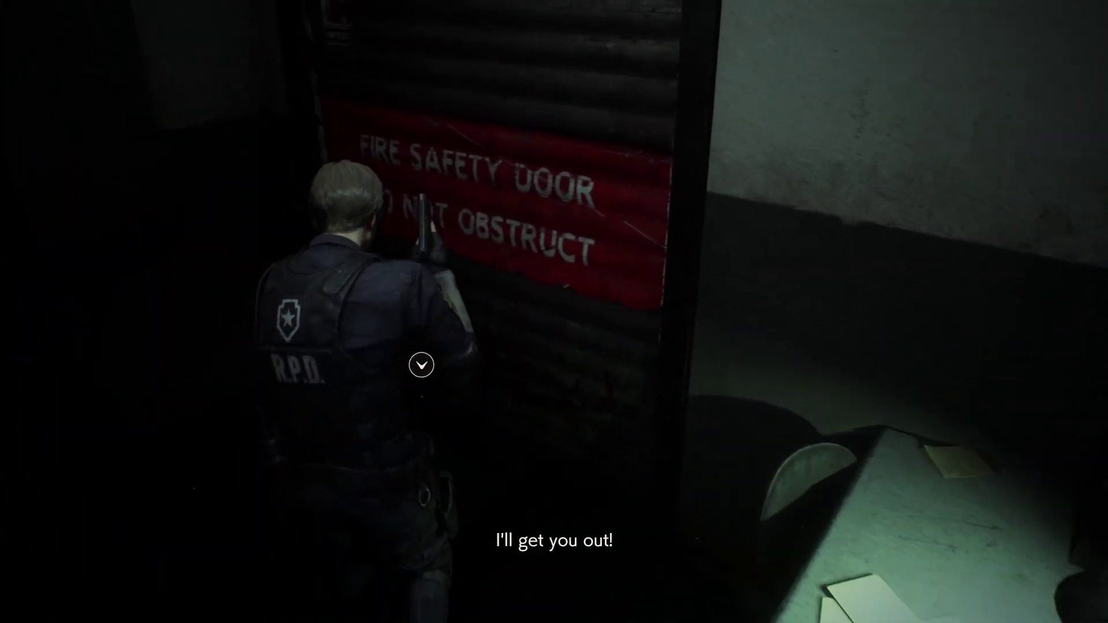
click(422, 367)
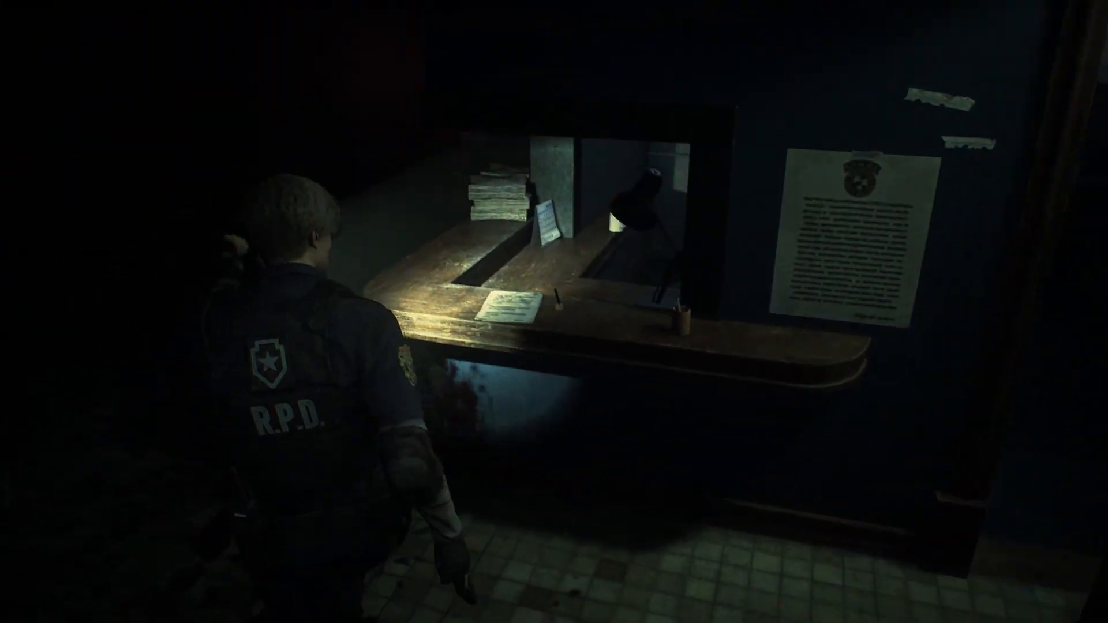
mouse_move(554, 312)
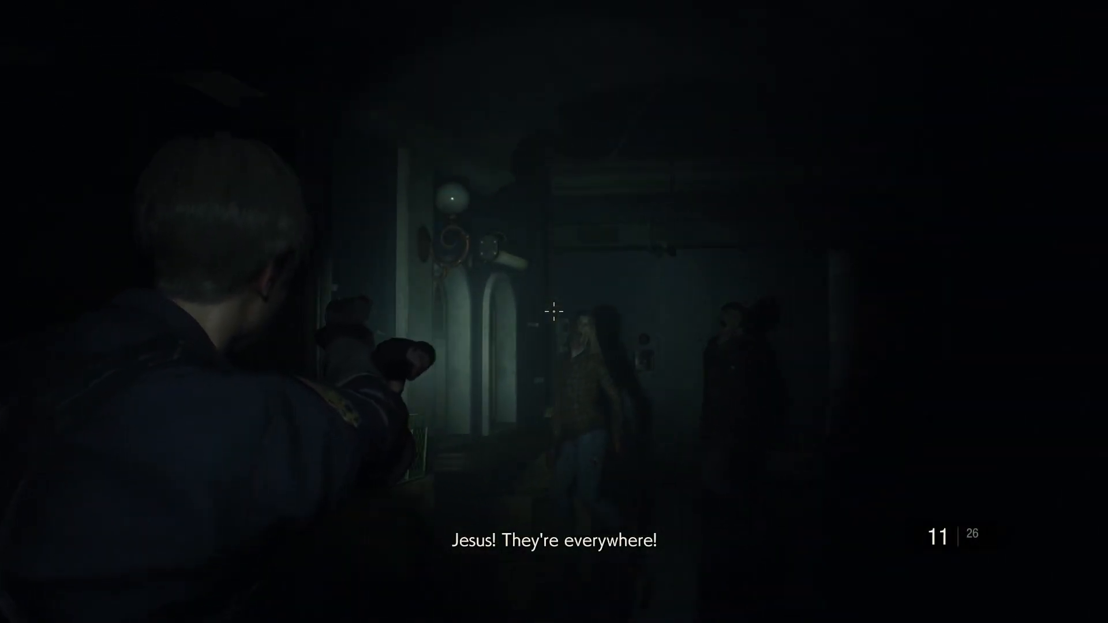
click(553, 311)
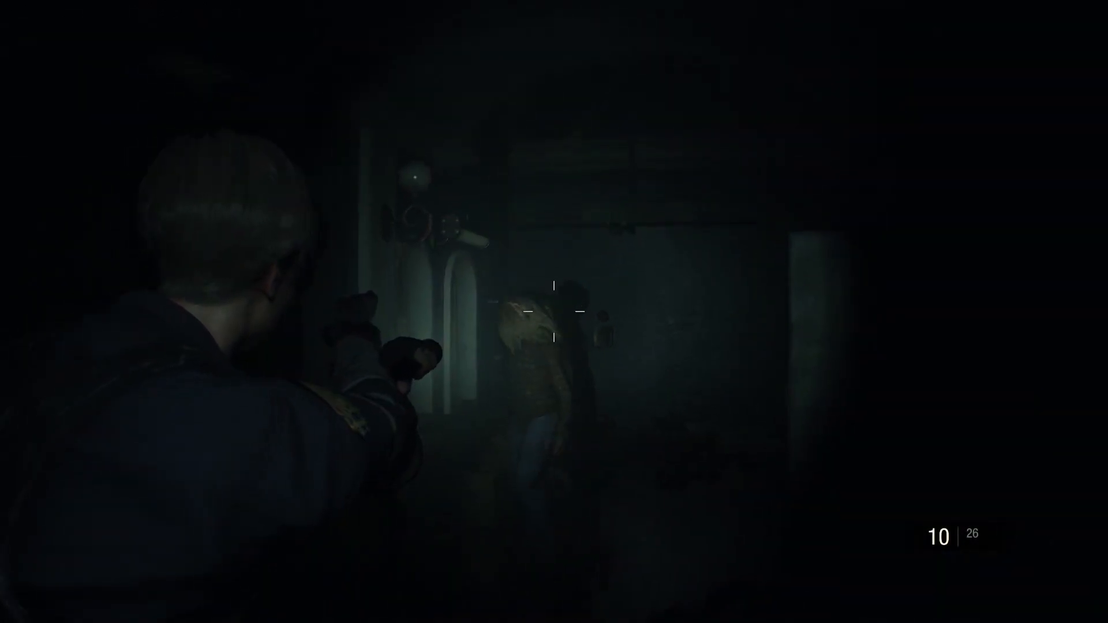
click(558, 319)
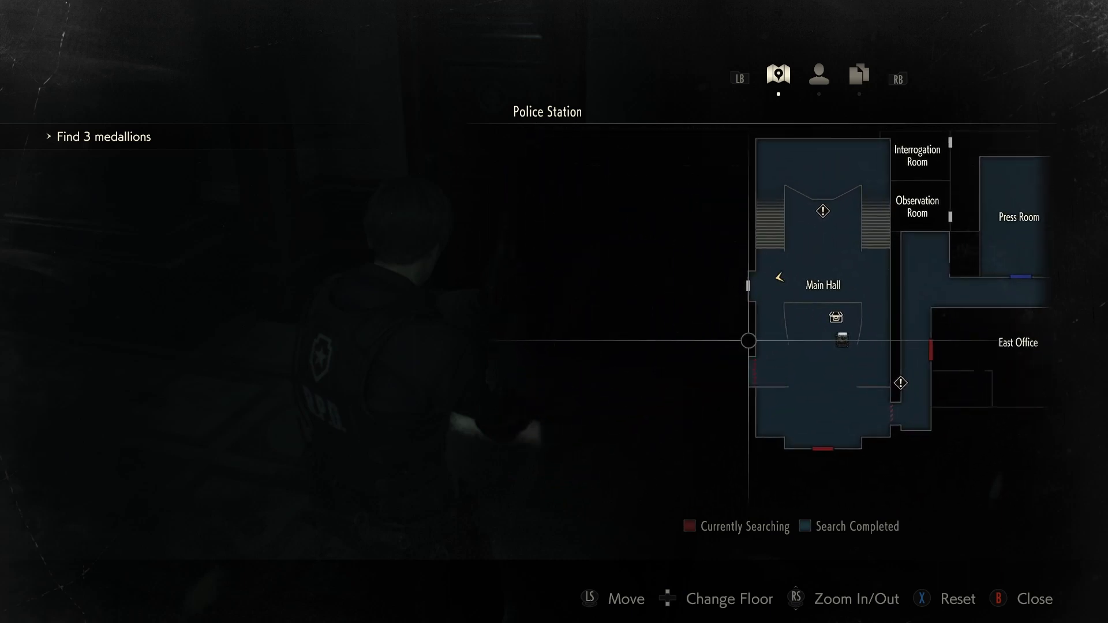
key(B)
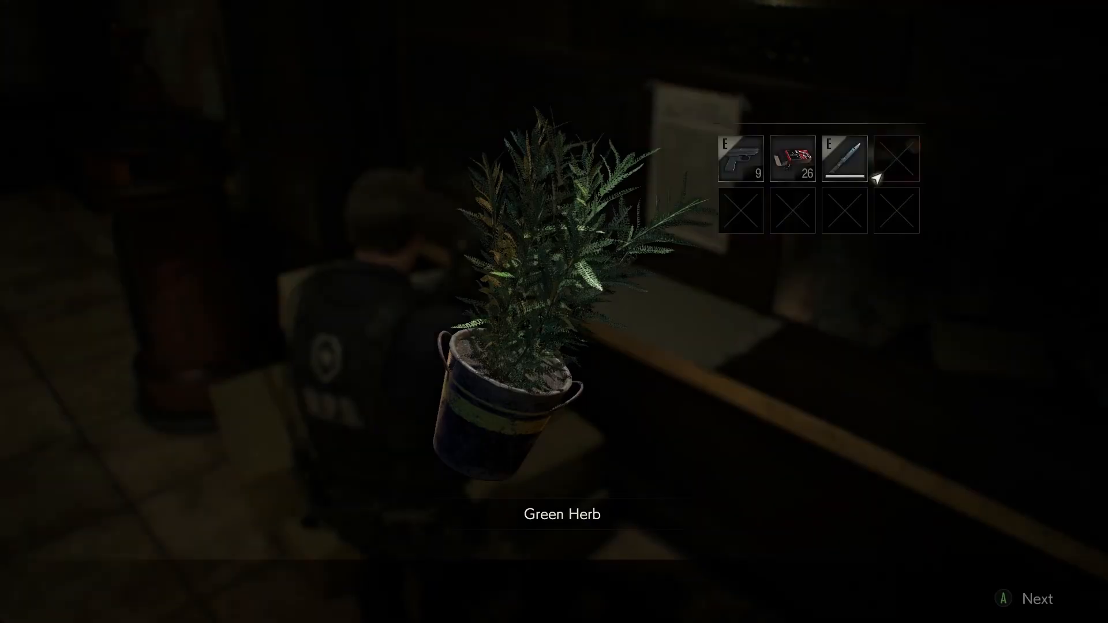
click(791, 158)
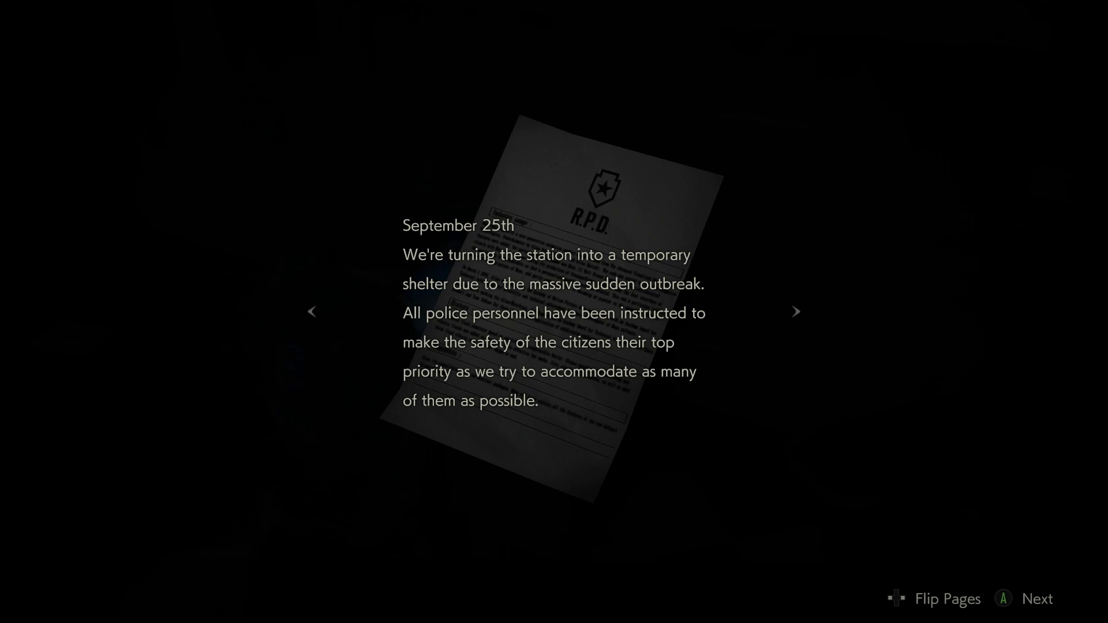
click(796, 326)
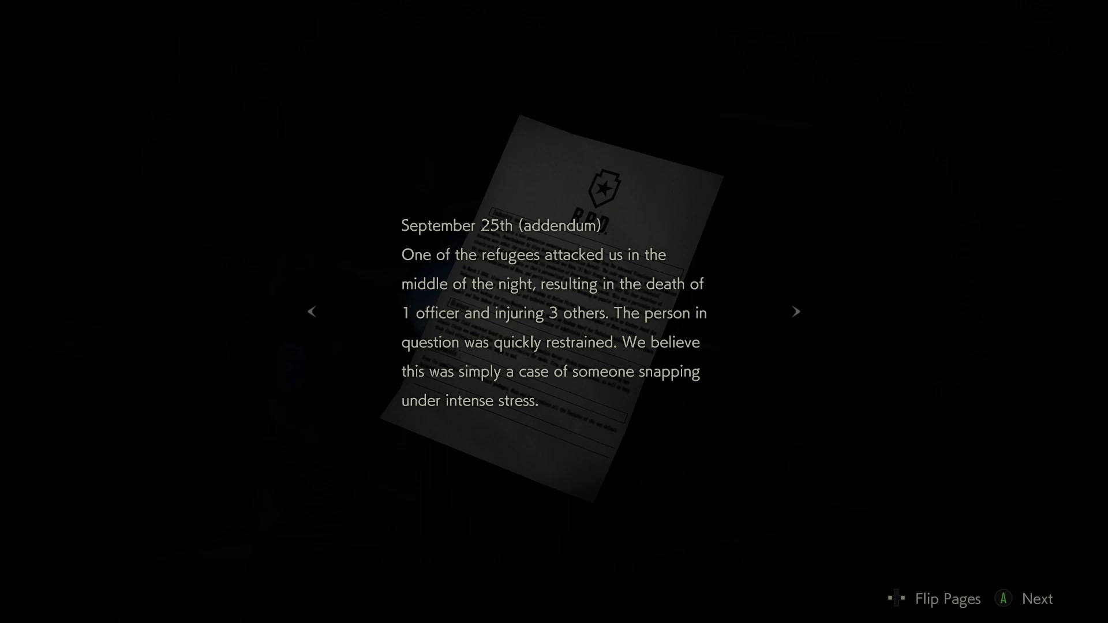
click(796, 311)
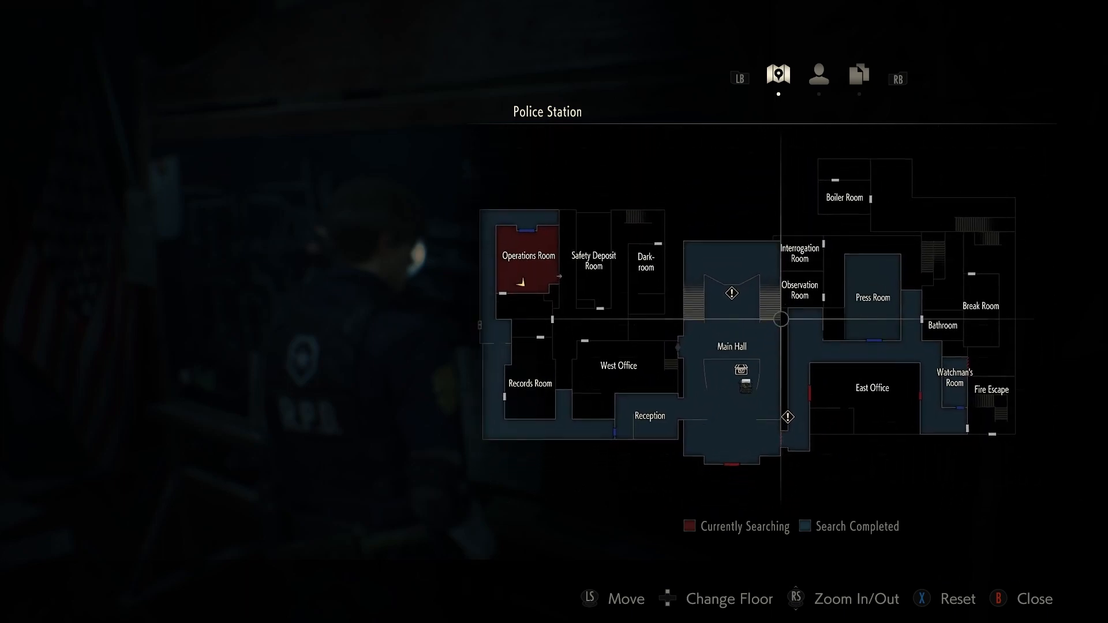
key(b)
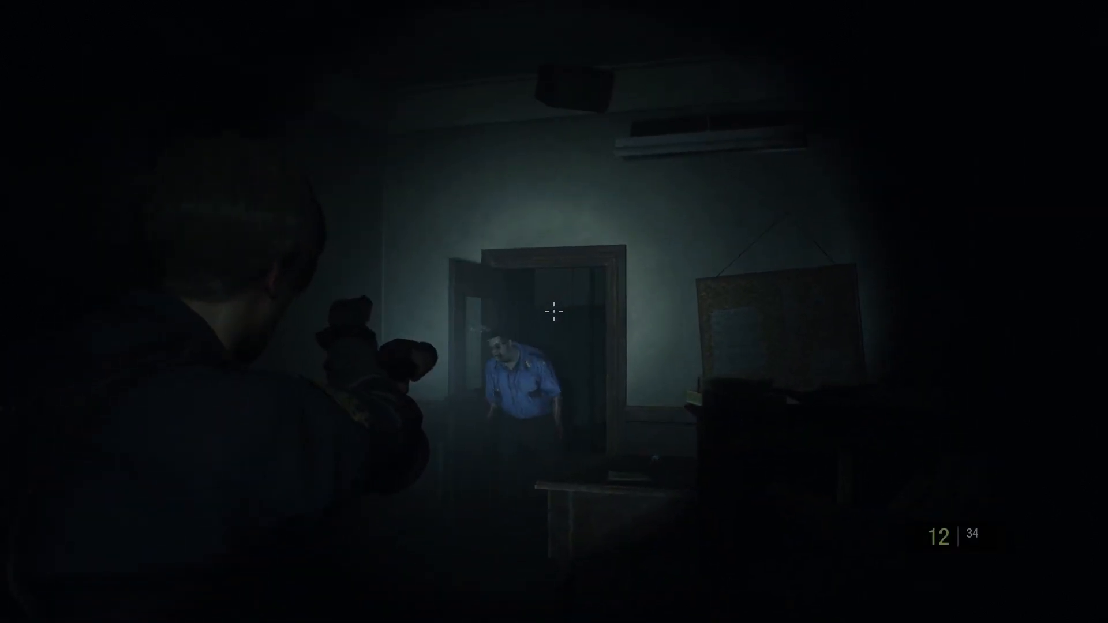
click(554, 318)
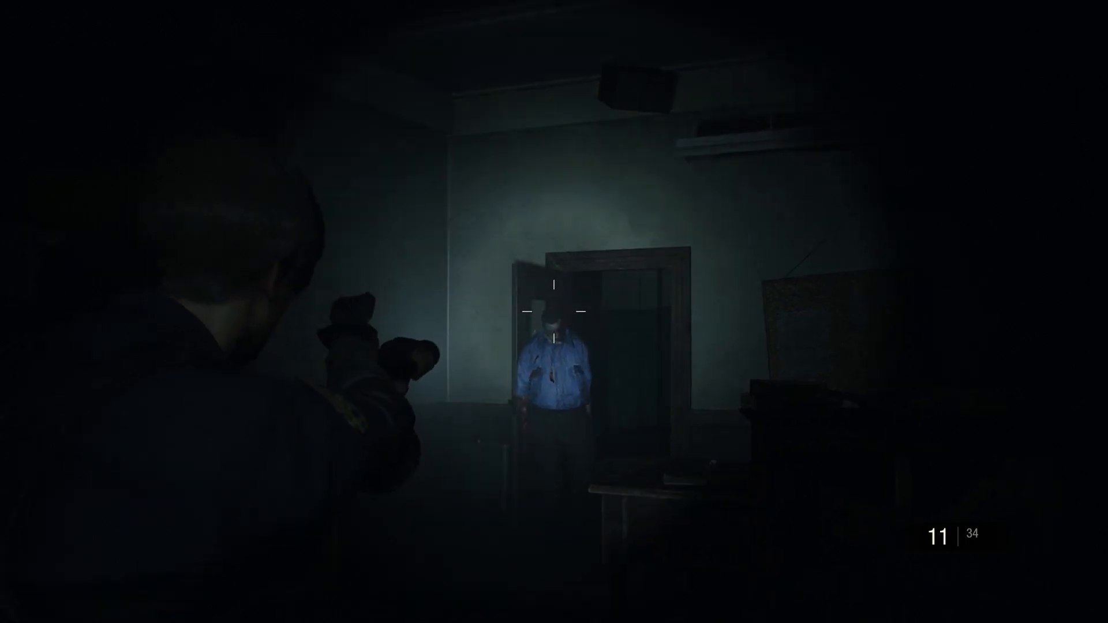
click(554, 316)
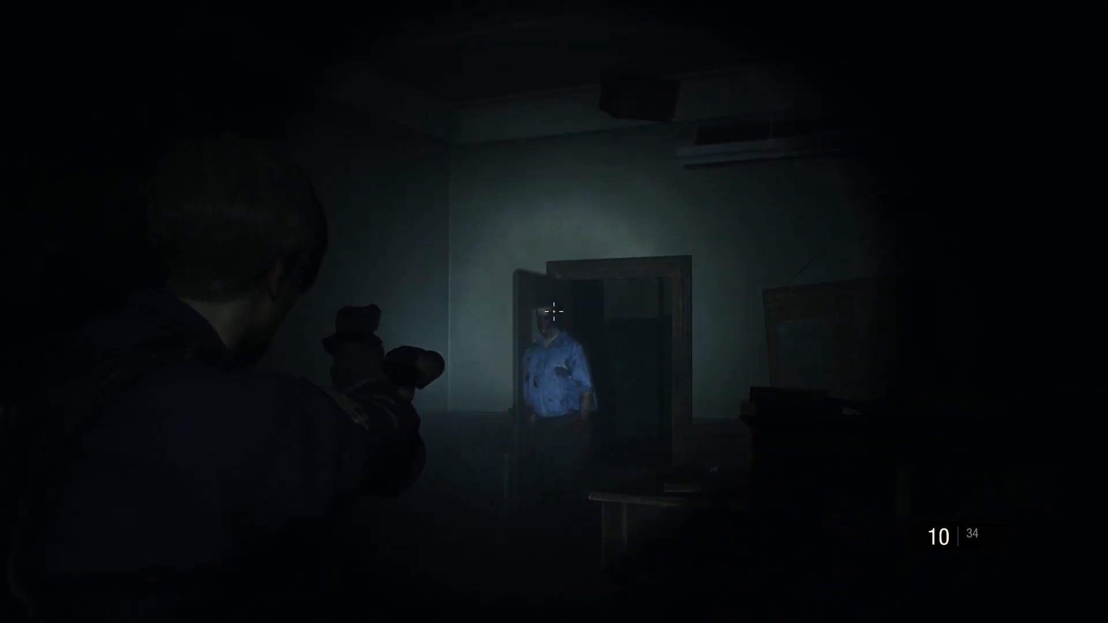
click(554, 314)
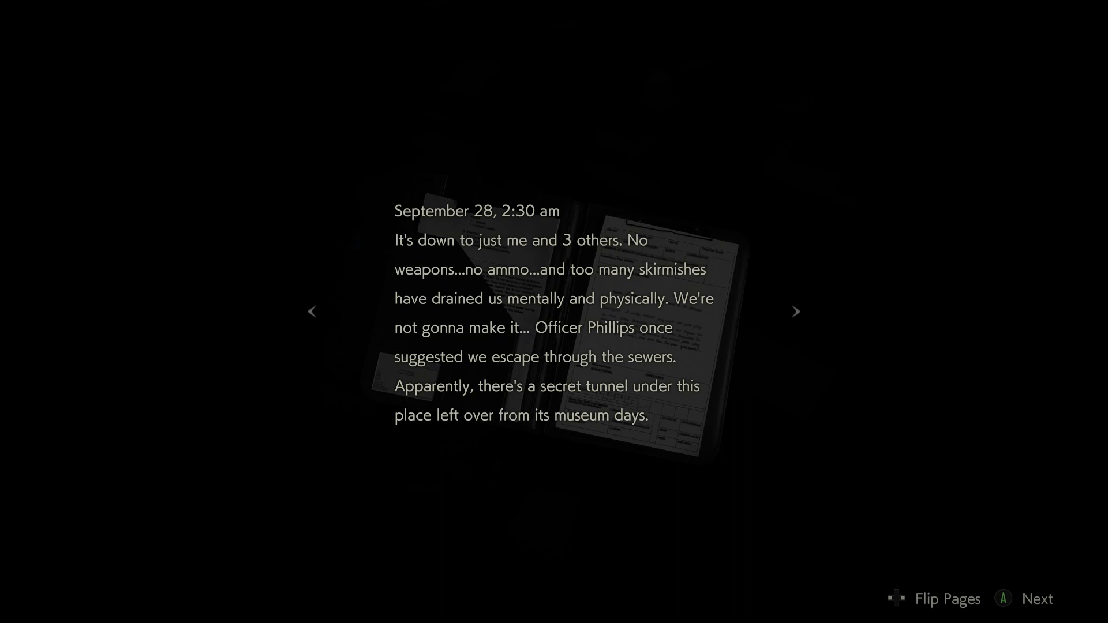
click(796, 311)
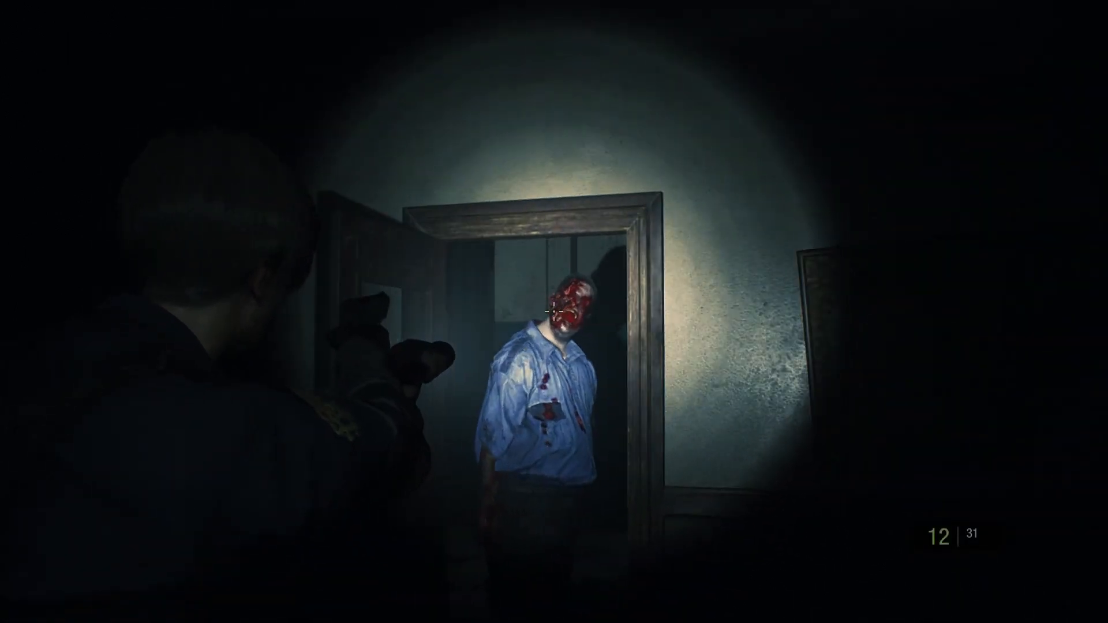
click(552, 311)
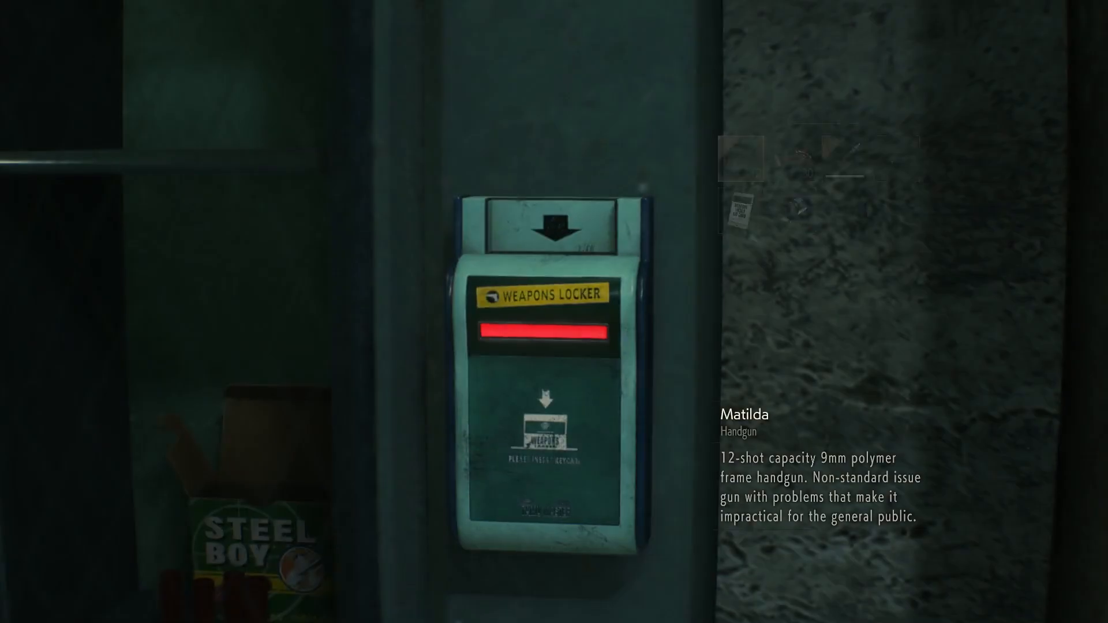
click(741, 215)
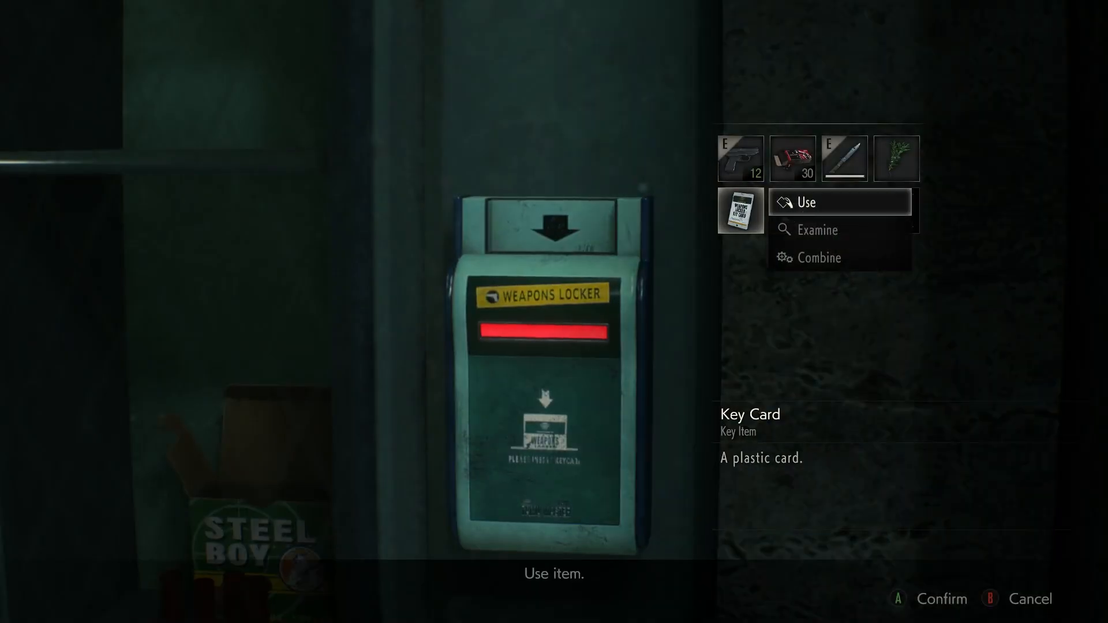
click(805, 202)
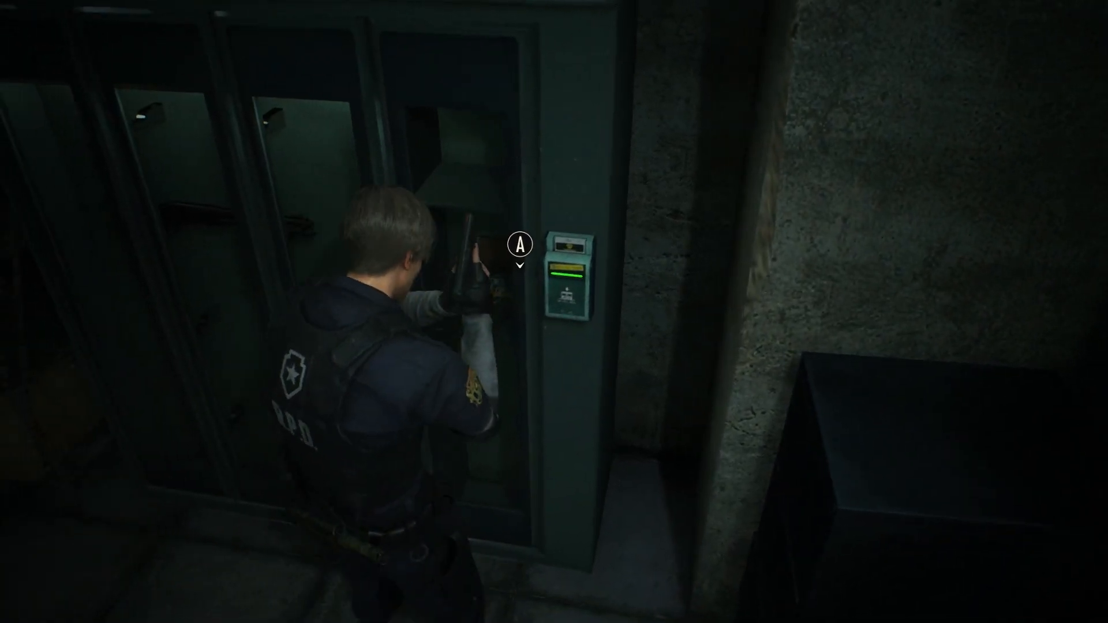
key(e)
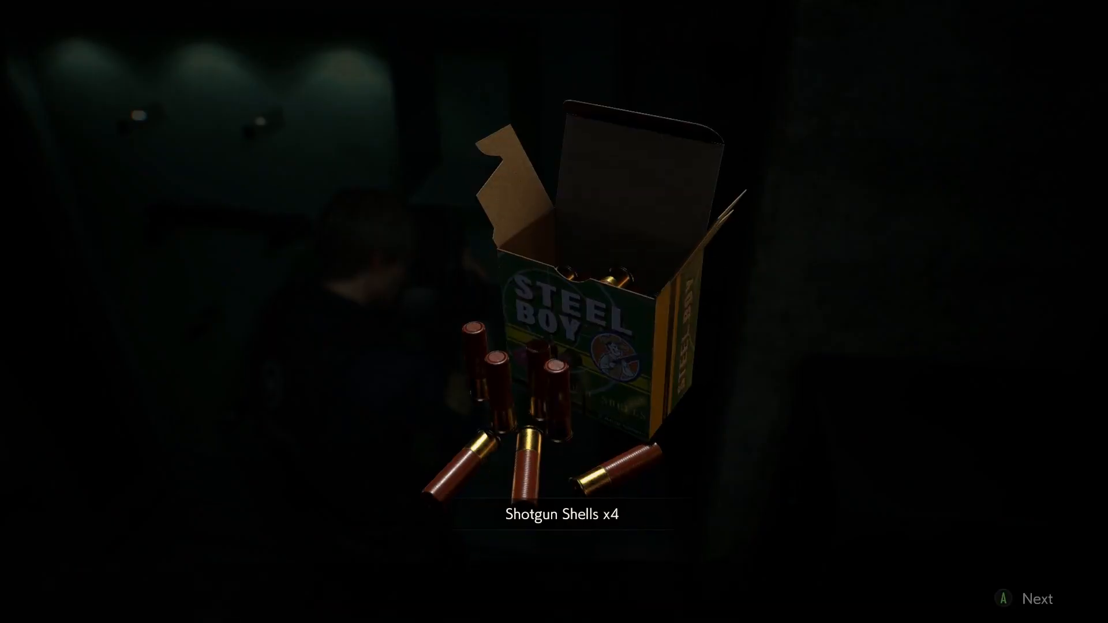
key(enter)
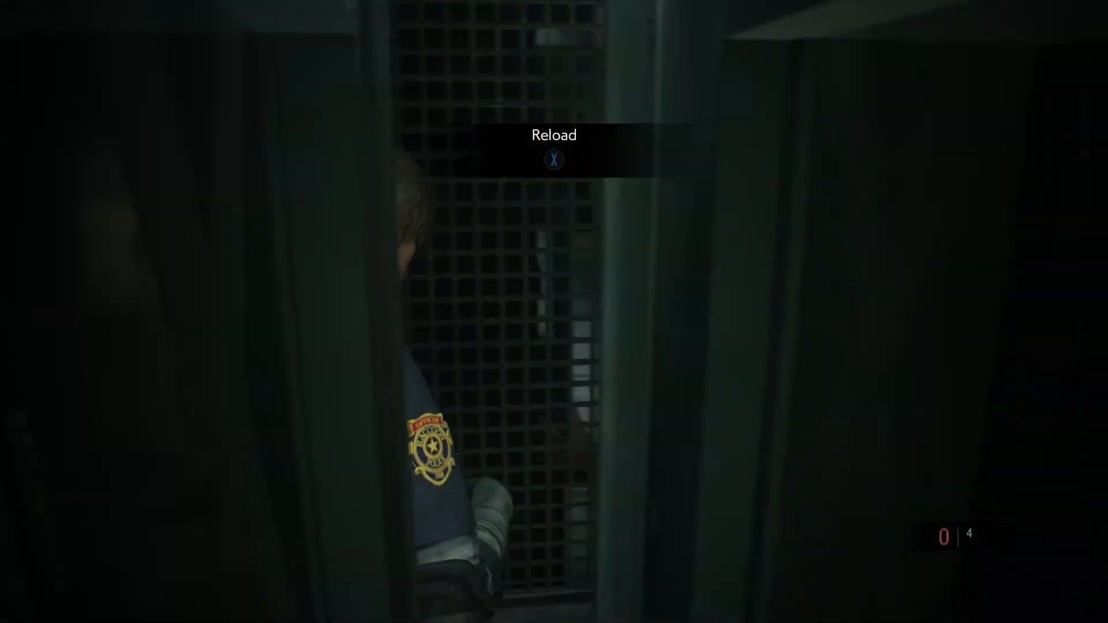
key(x)
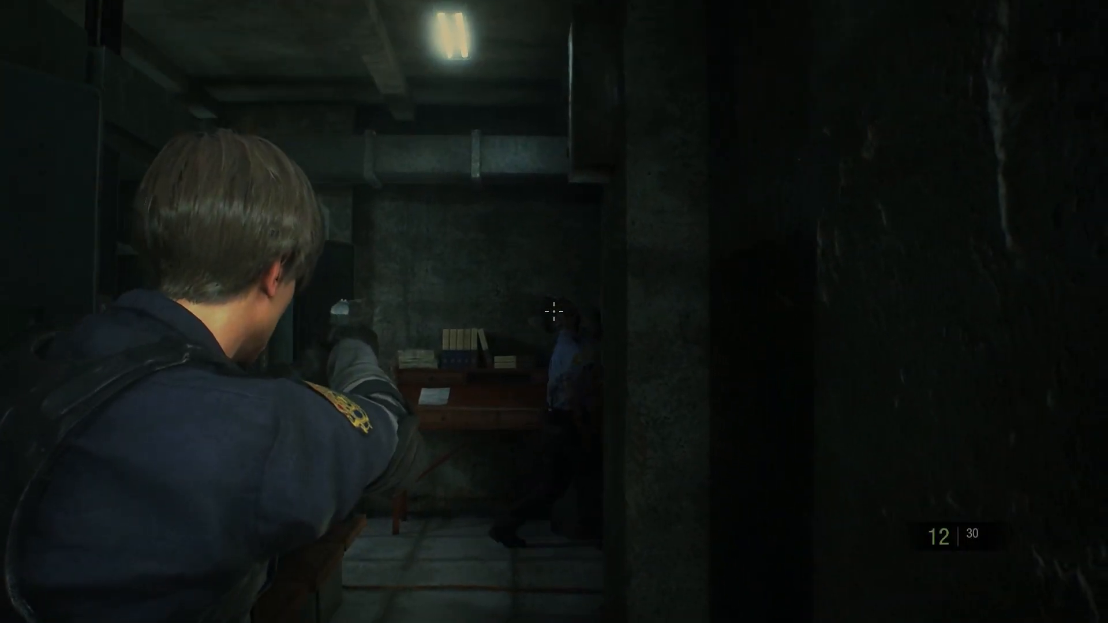
click(552, 314)
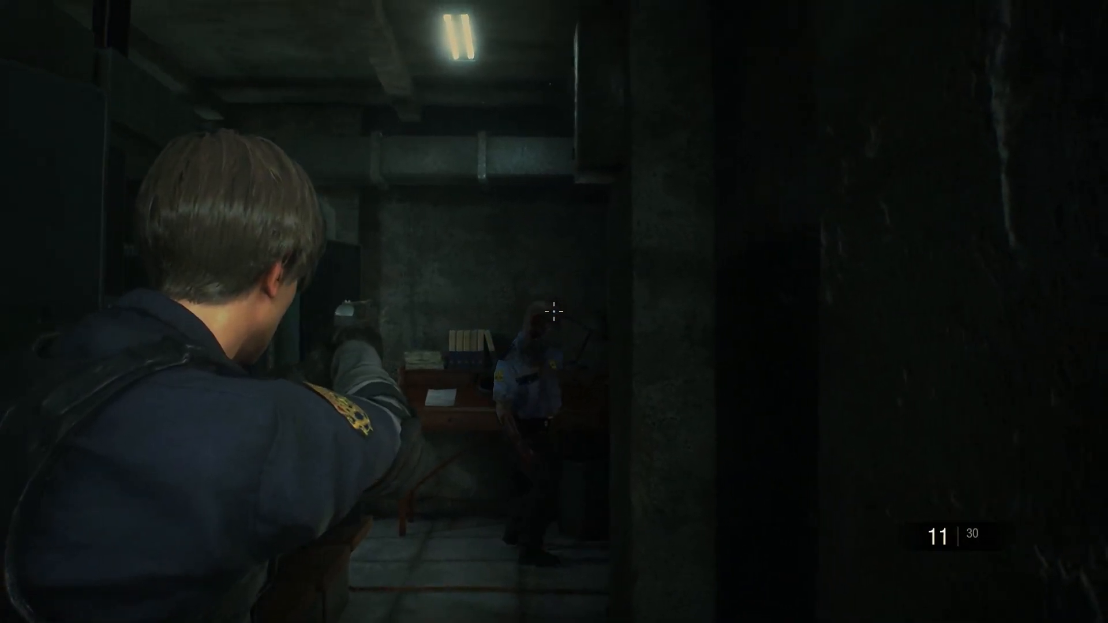
click(554, 314)
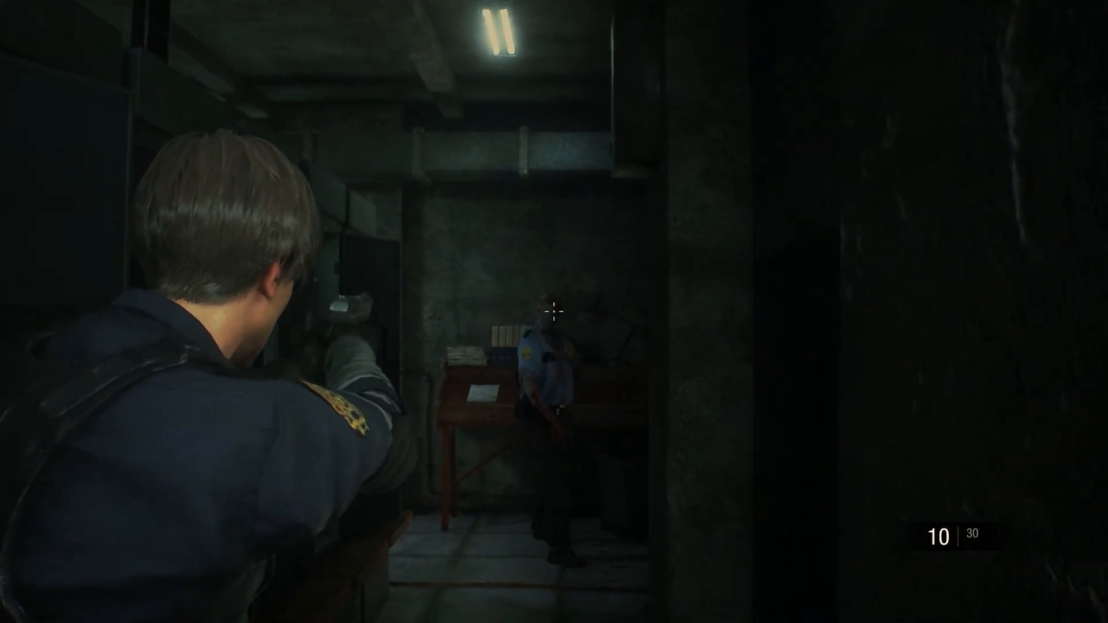
click(554, 312)
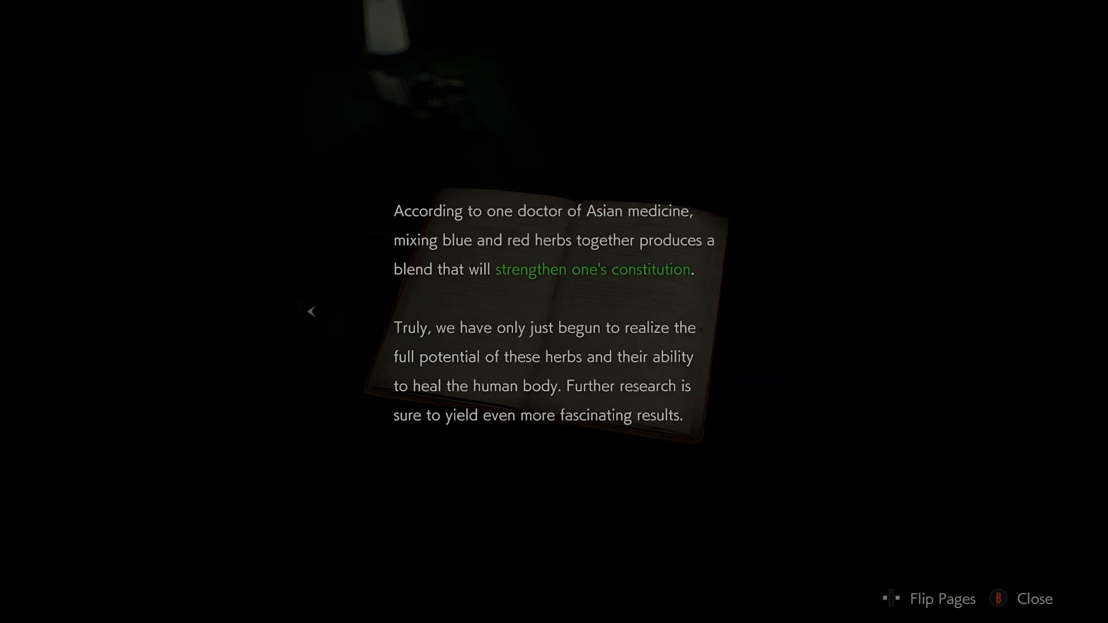
click(1035, 598)
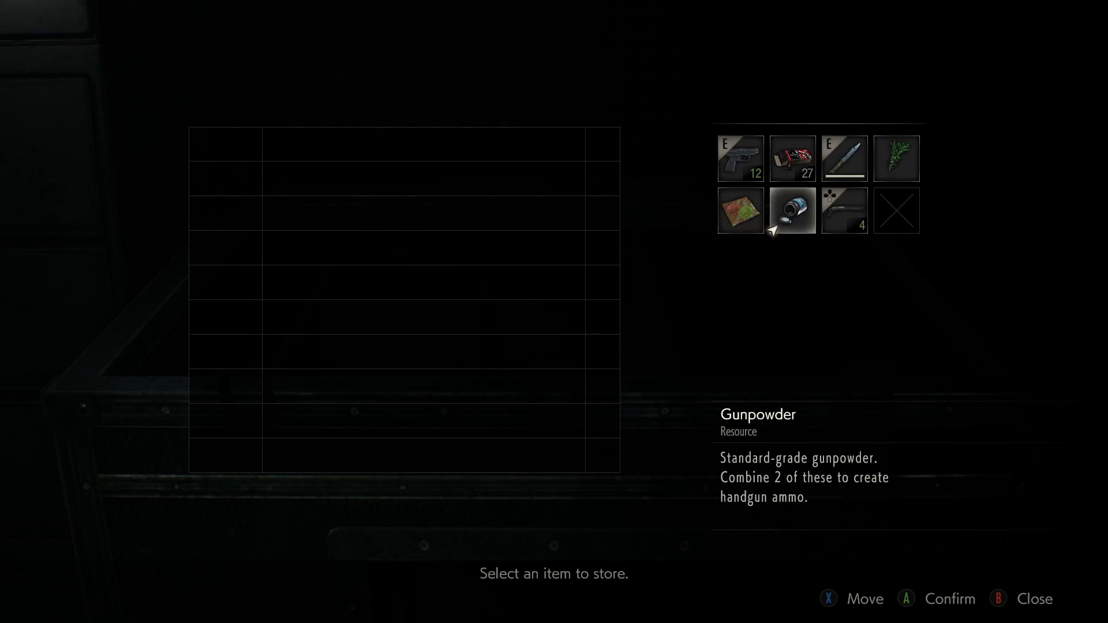
click(792, 210)
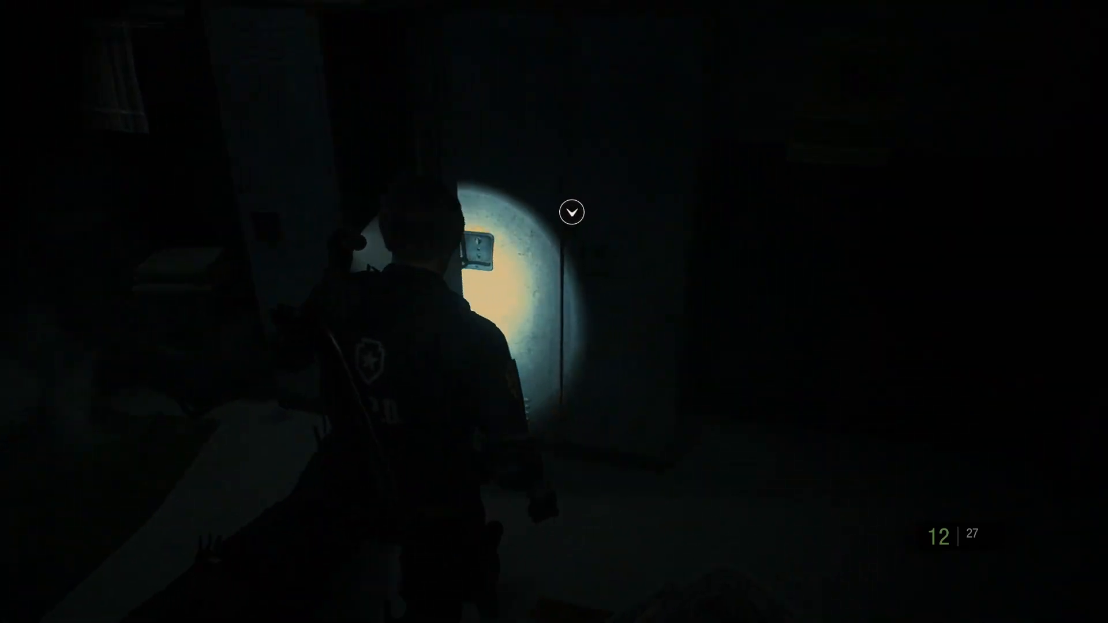
click(572, 213)
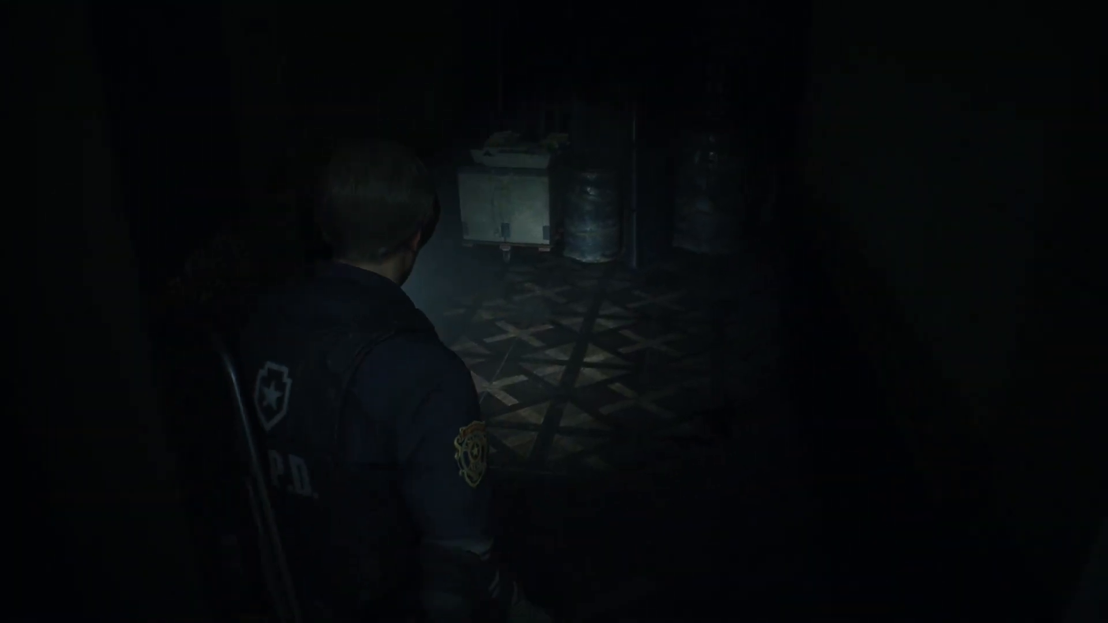
key(Tab)
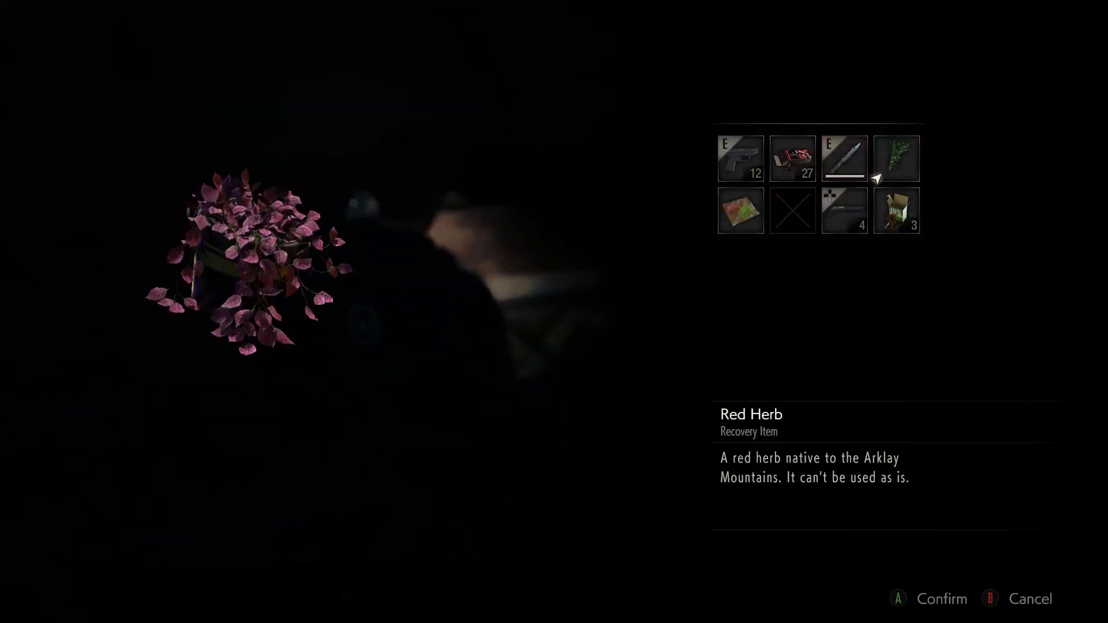
click(791, 158)
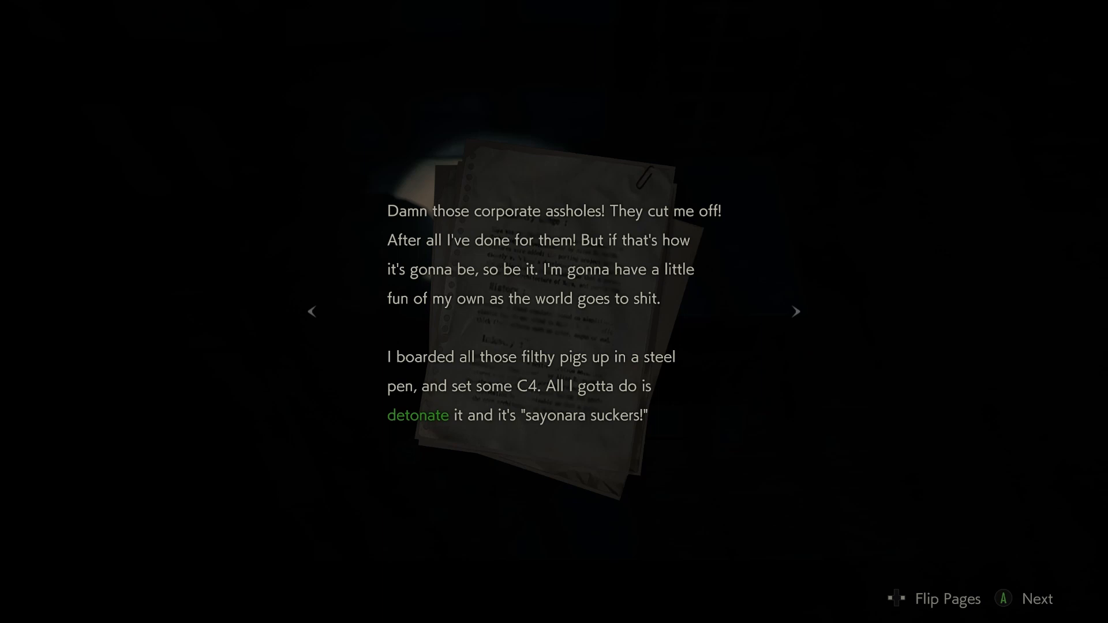
click(796, 312)
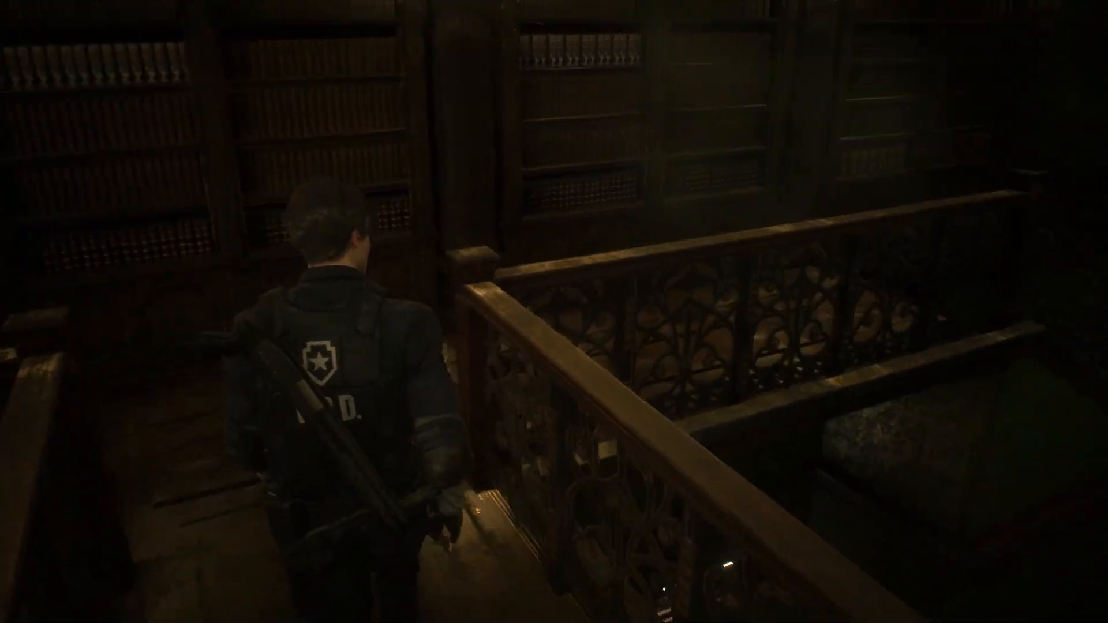
key(w)
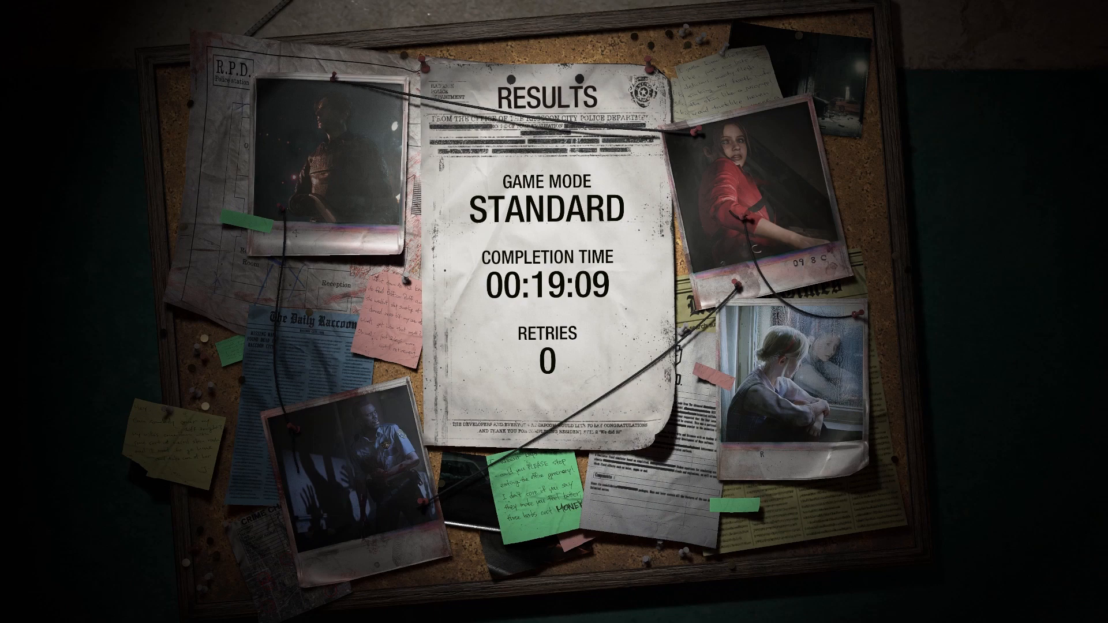
mouse_move(550, 323)
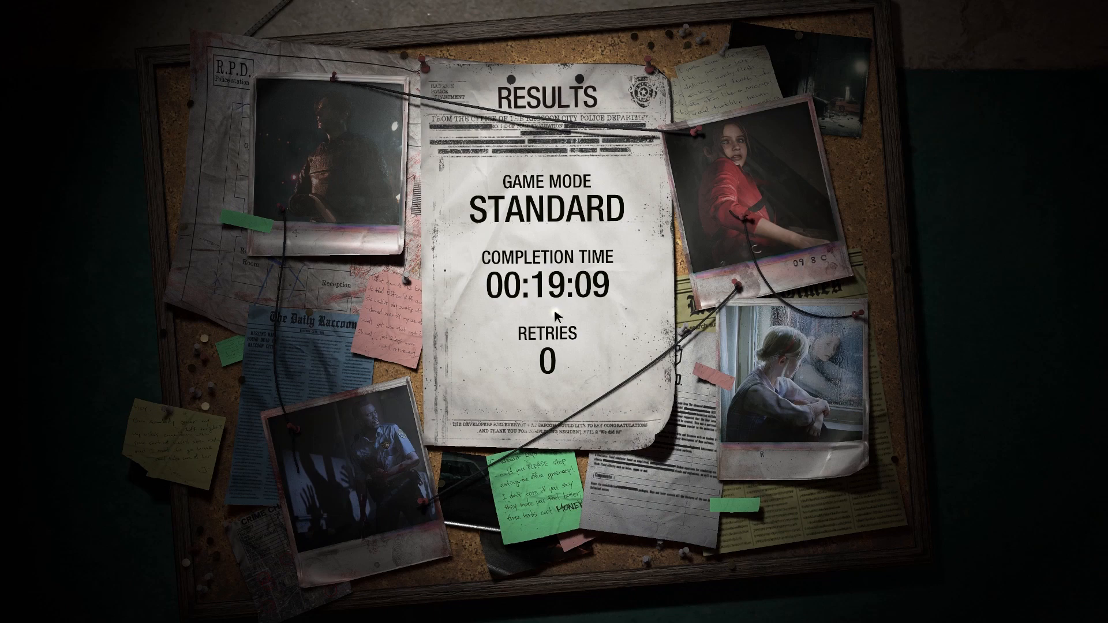
mouse_move(533, 234)
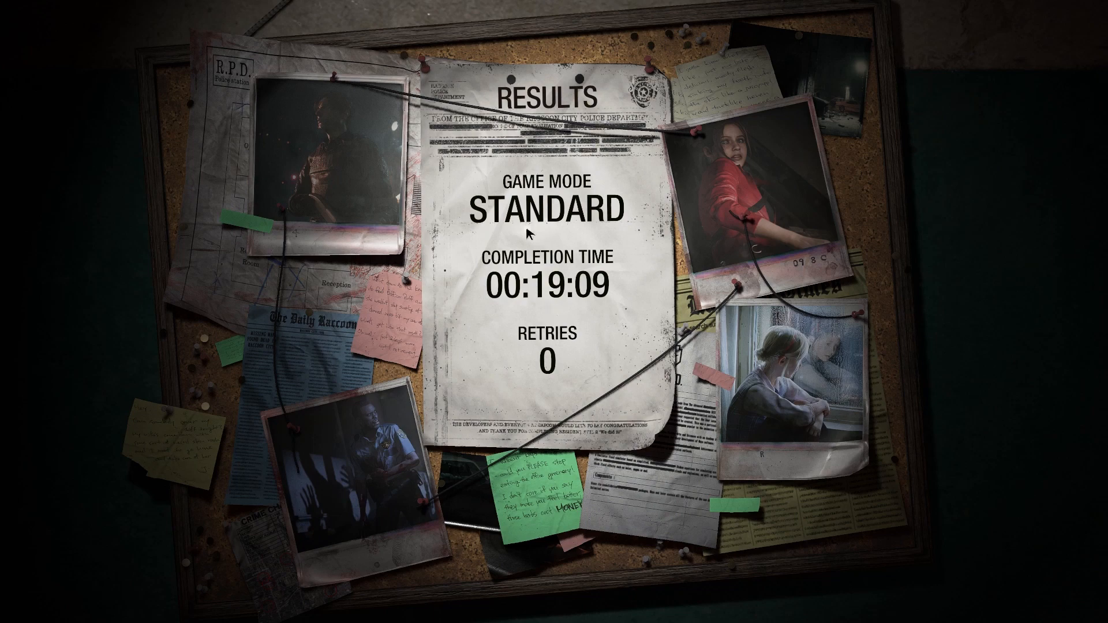
mouse_move(640, 207)
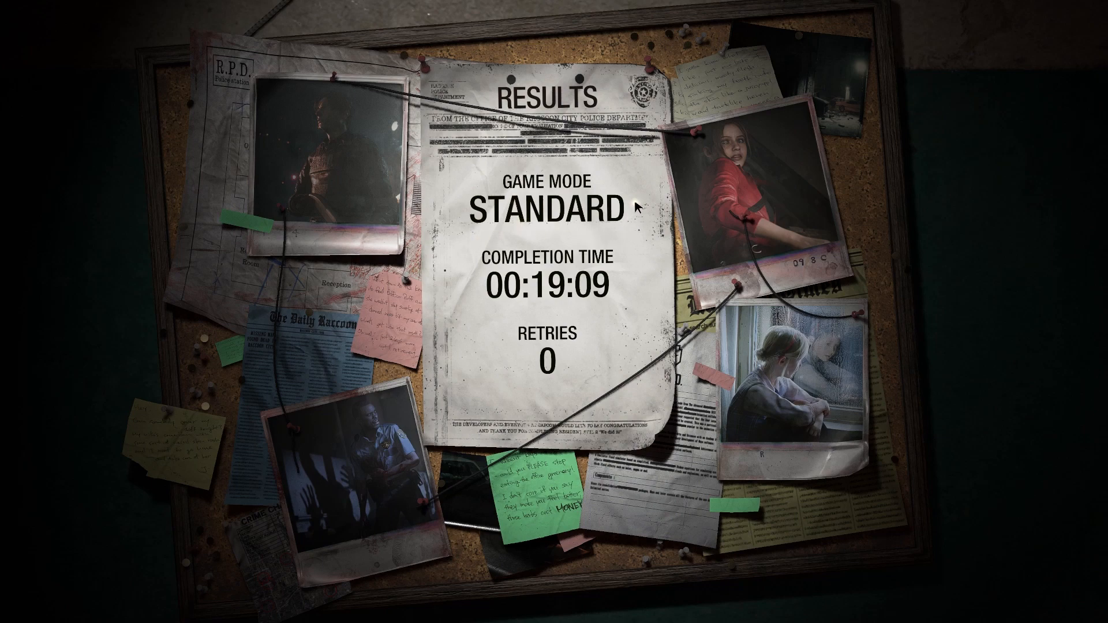
mouse_move(493, 194)
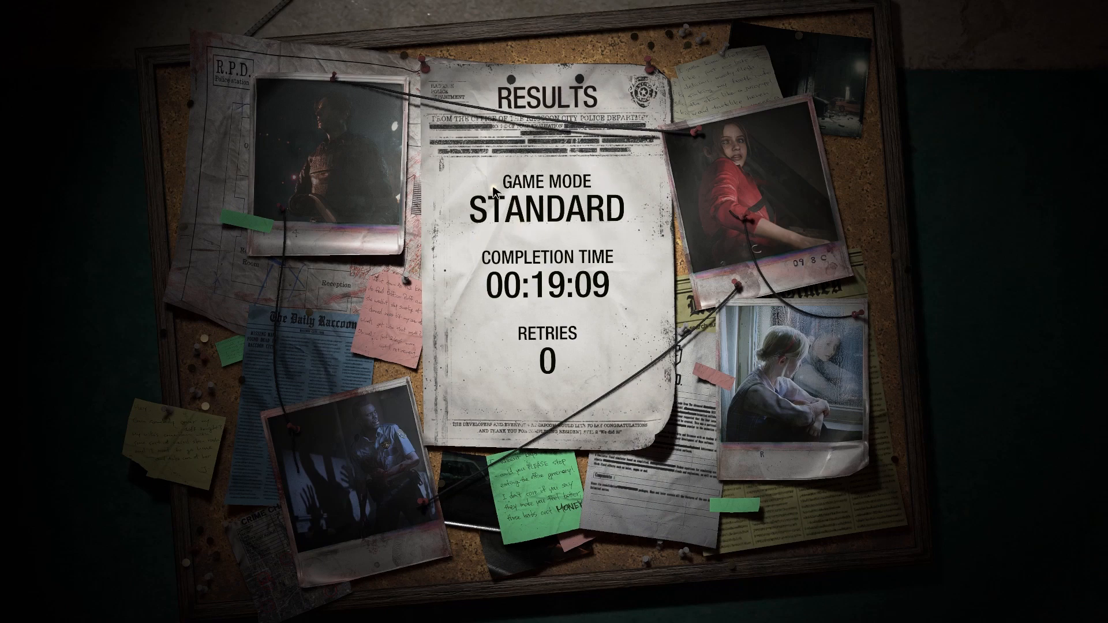
mouse_move(644, 240)
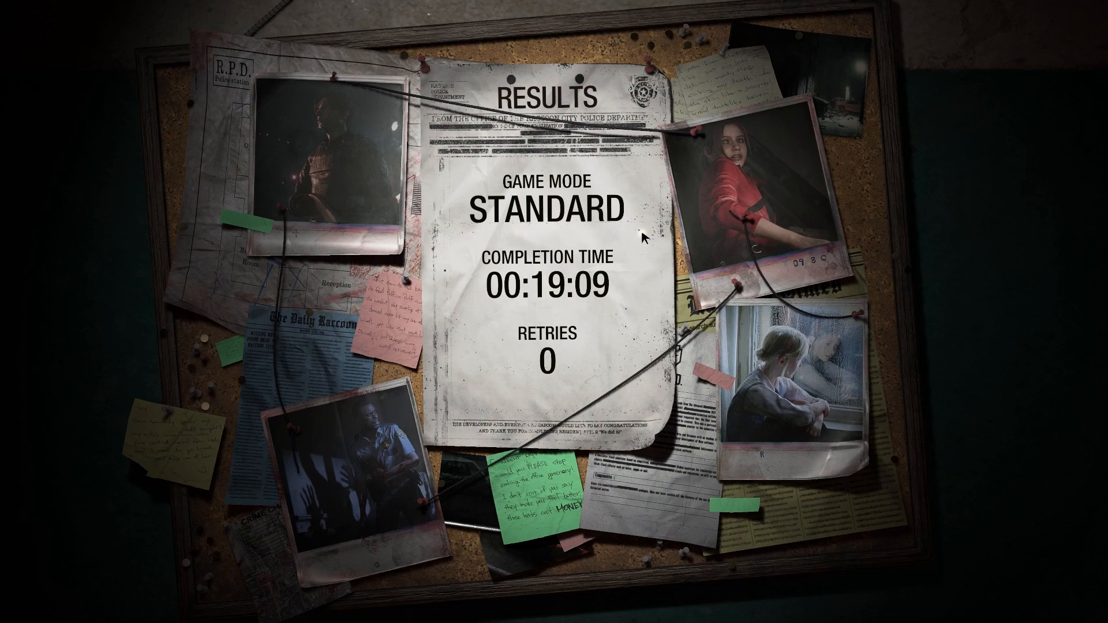
mouse_move(500, 181)
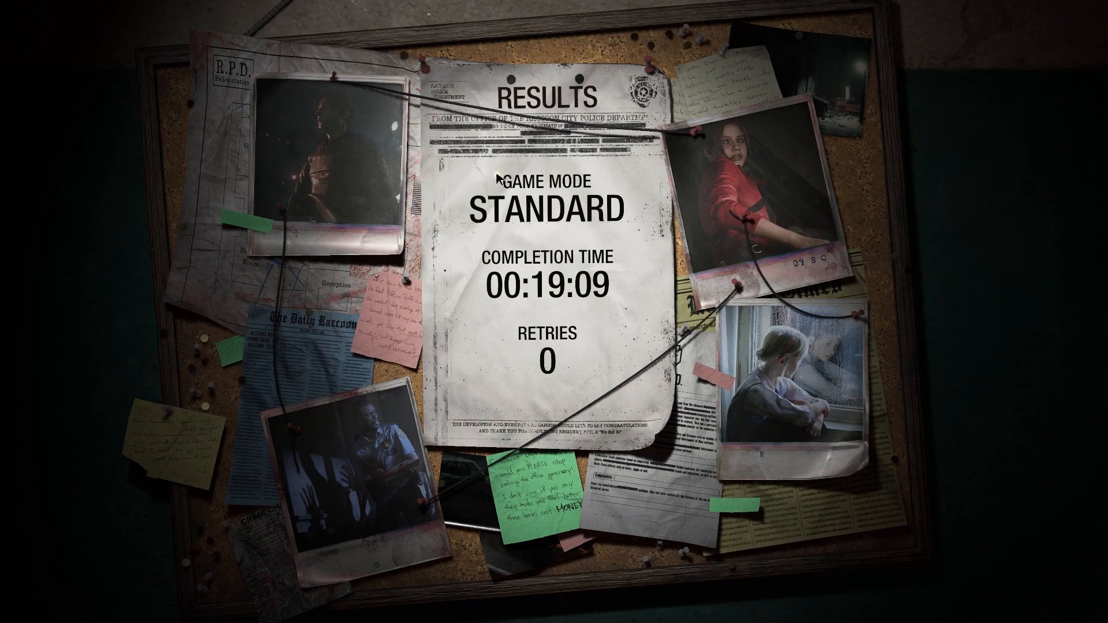
mouse_move(540, 235)
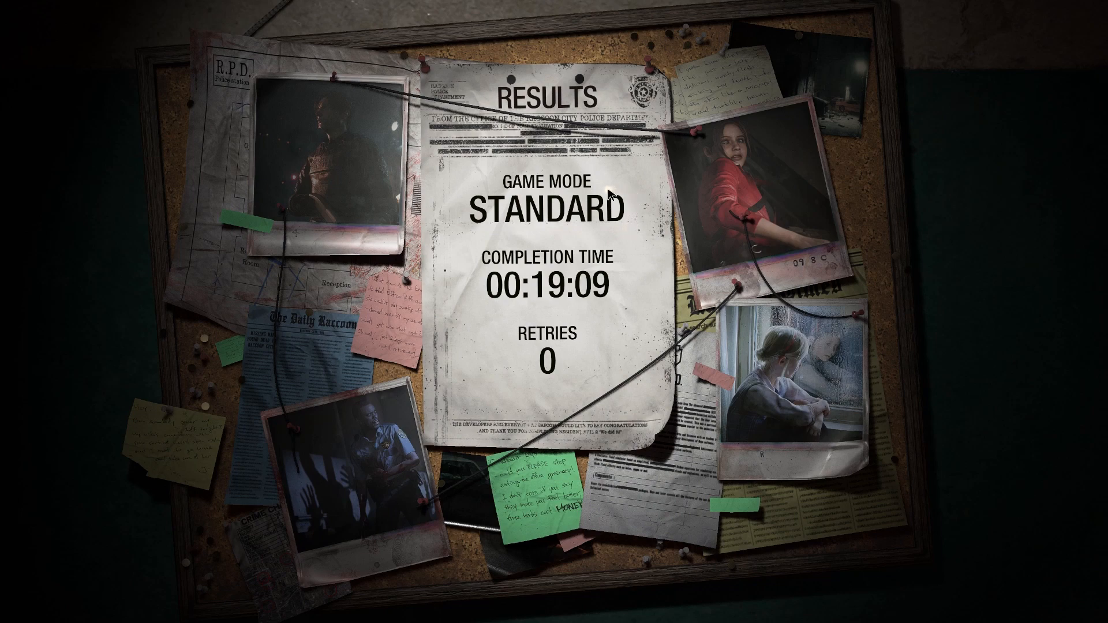
mouse_move(469, 228)
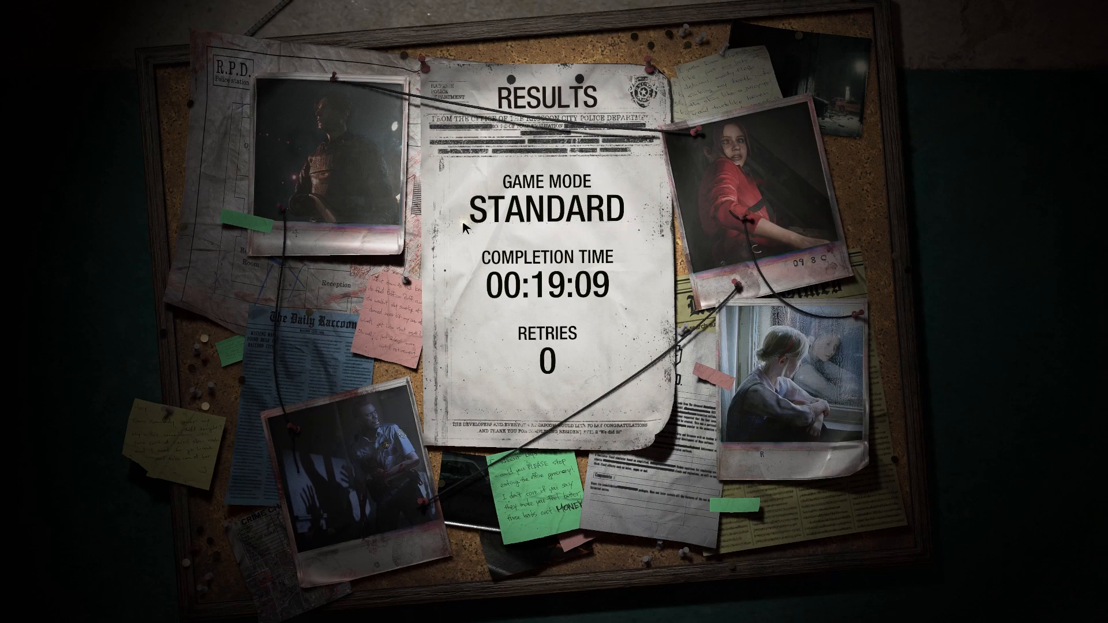
mouse_move(637, 206)
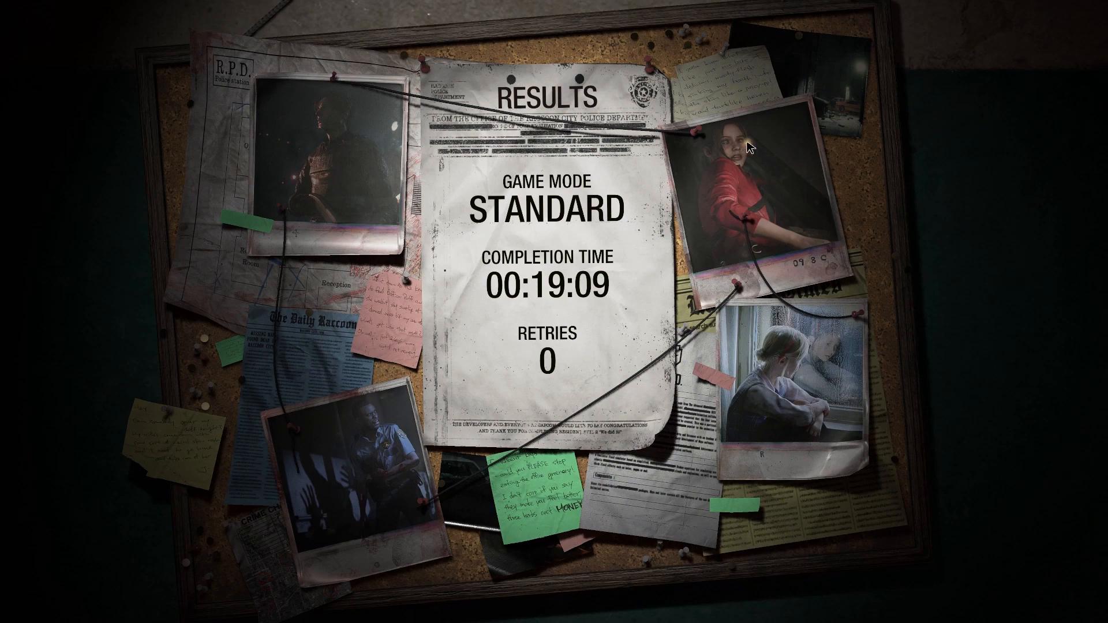
mouse_move(524, 203)
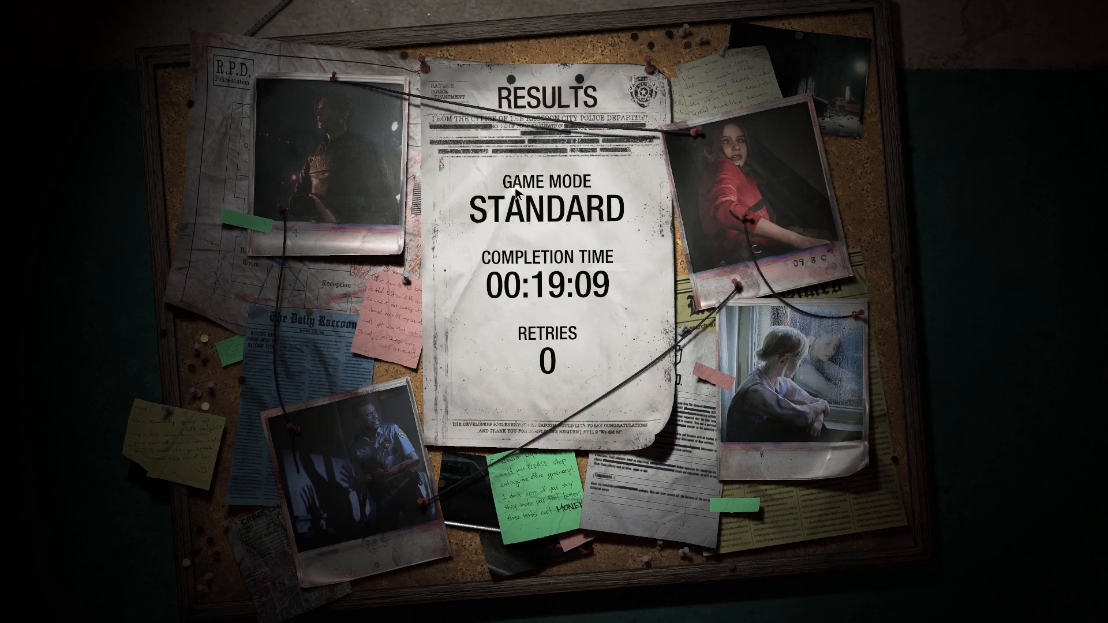
mouse_move(353, 108)
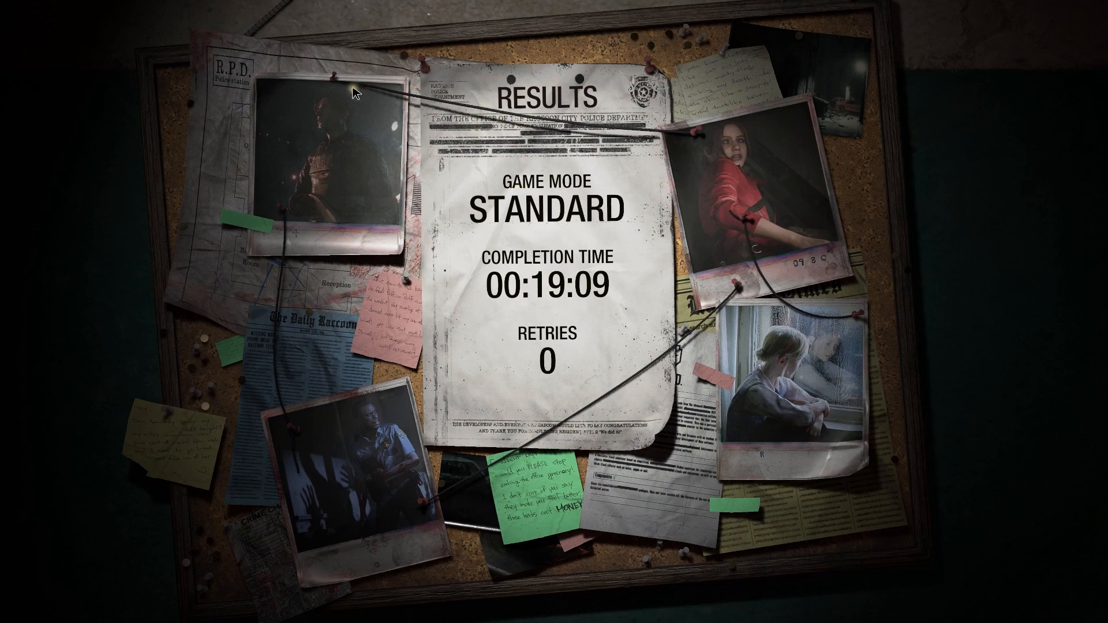
mouse_move(549, 342)
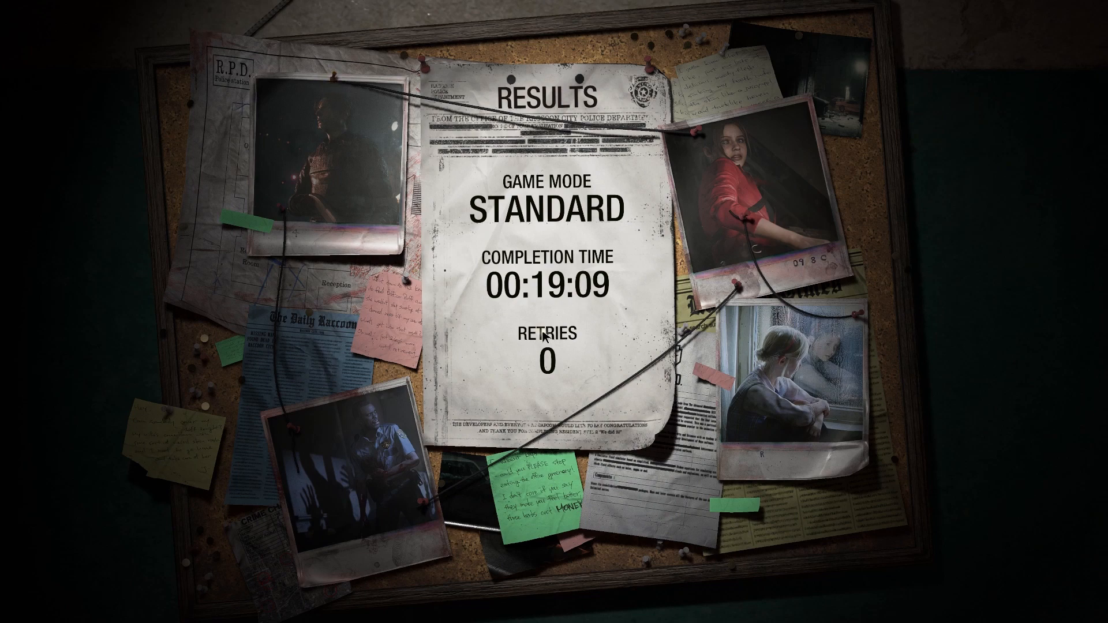
mouse_move(517, 182)
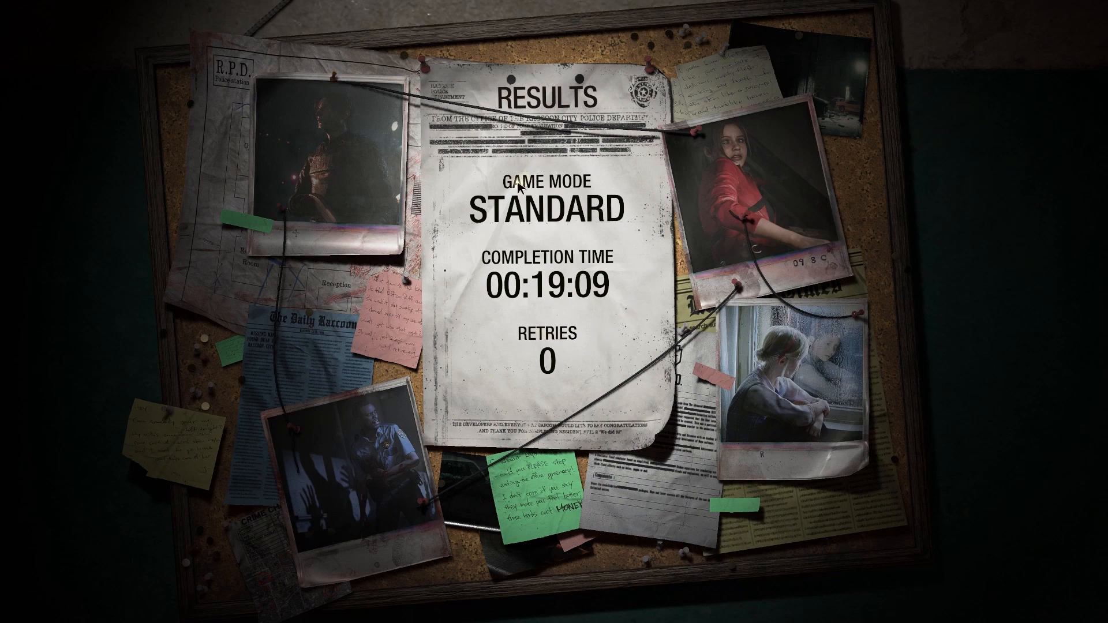
mouse_move(570, 213)
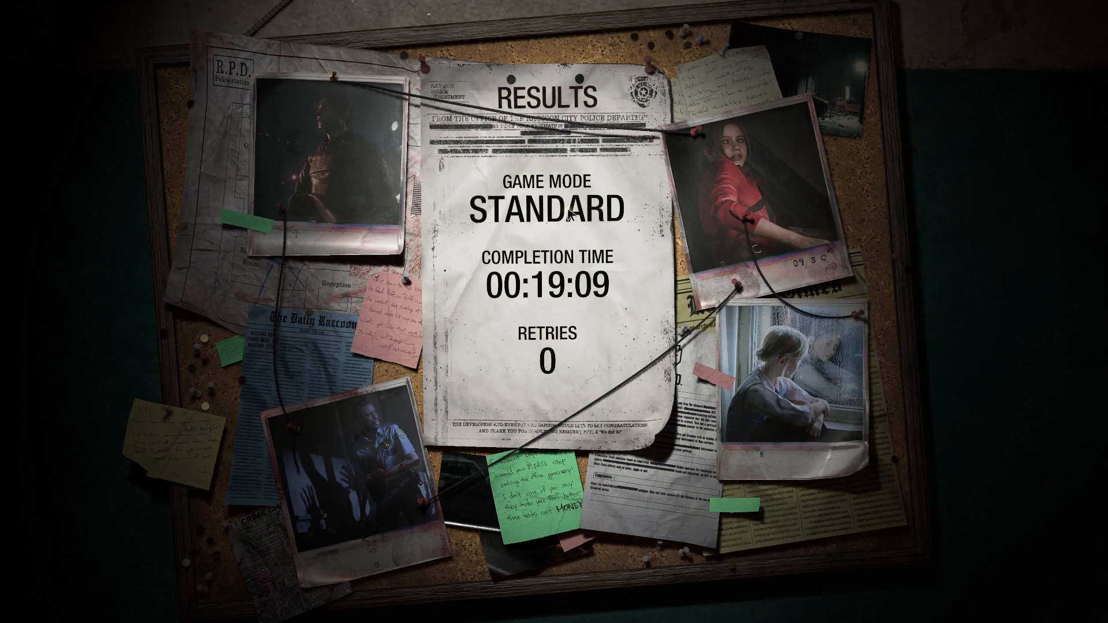
mouse_move(690, 412)
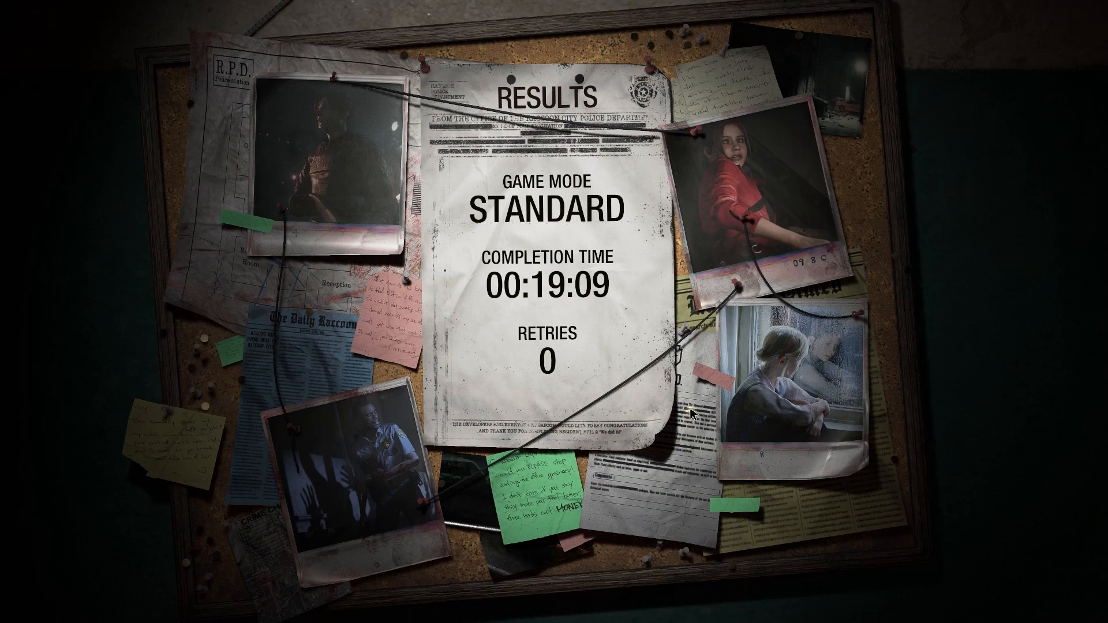
mouse_move(623, 206)
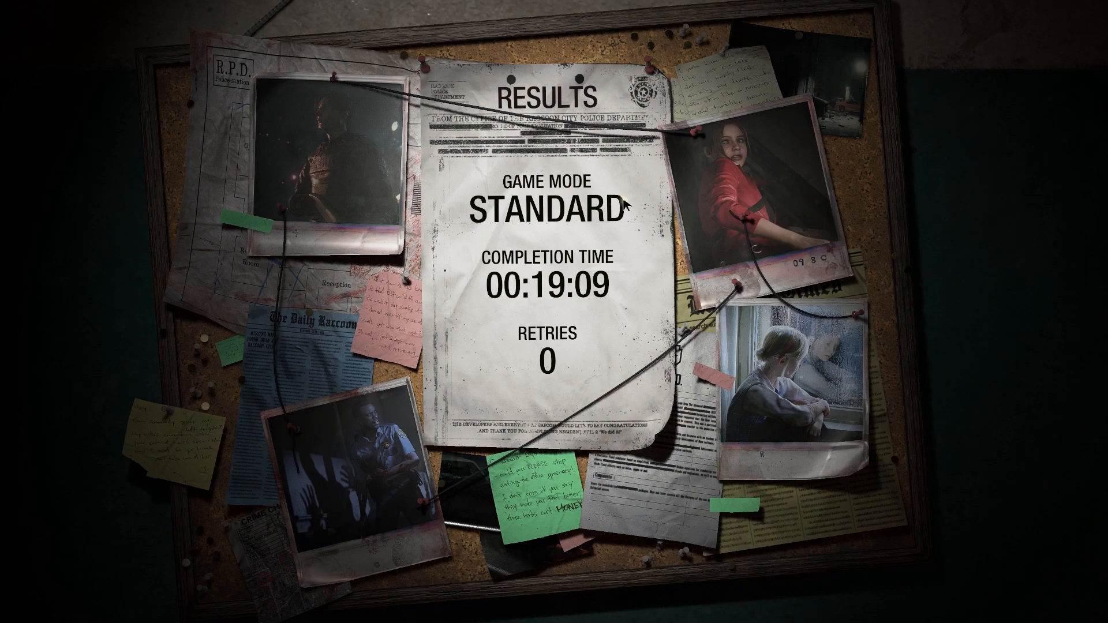
mouse_move(617, 228)
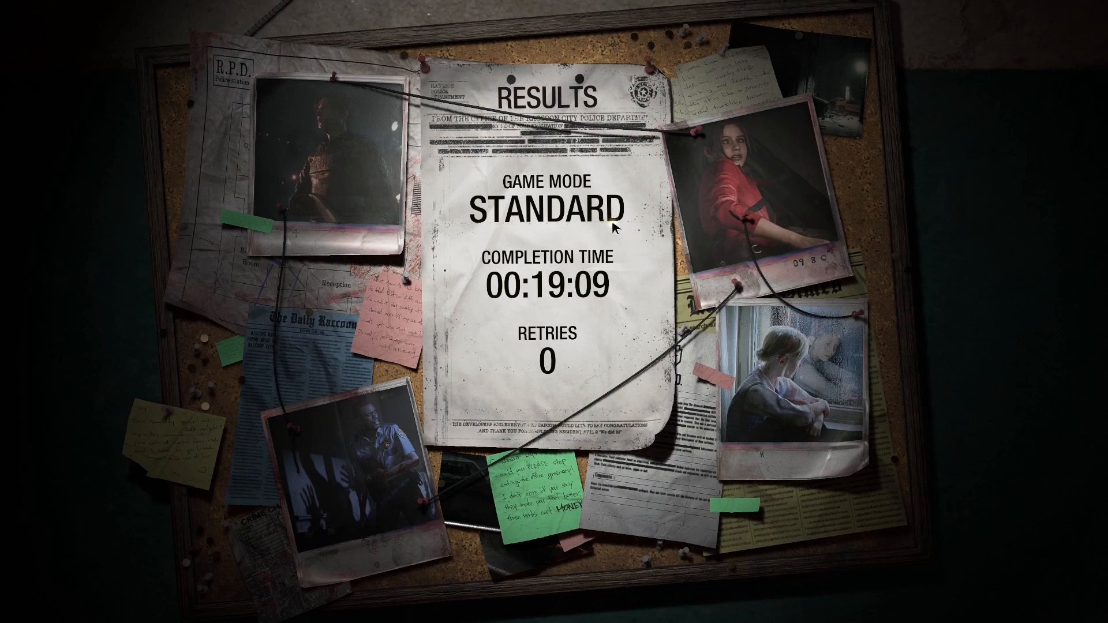
mouse_move(545, 291)
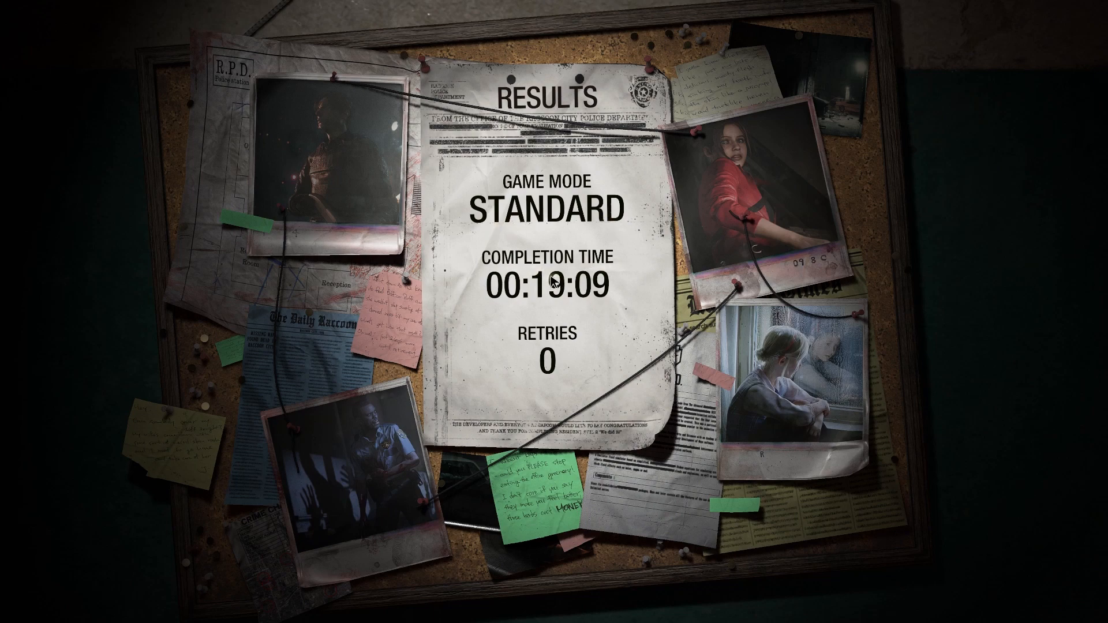
mouse_move(592, 299)
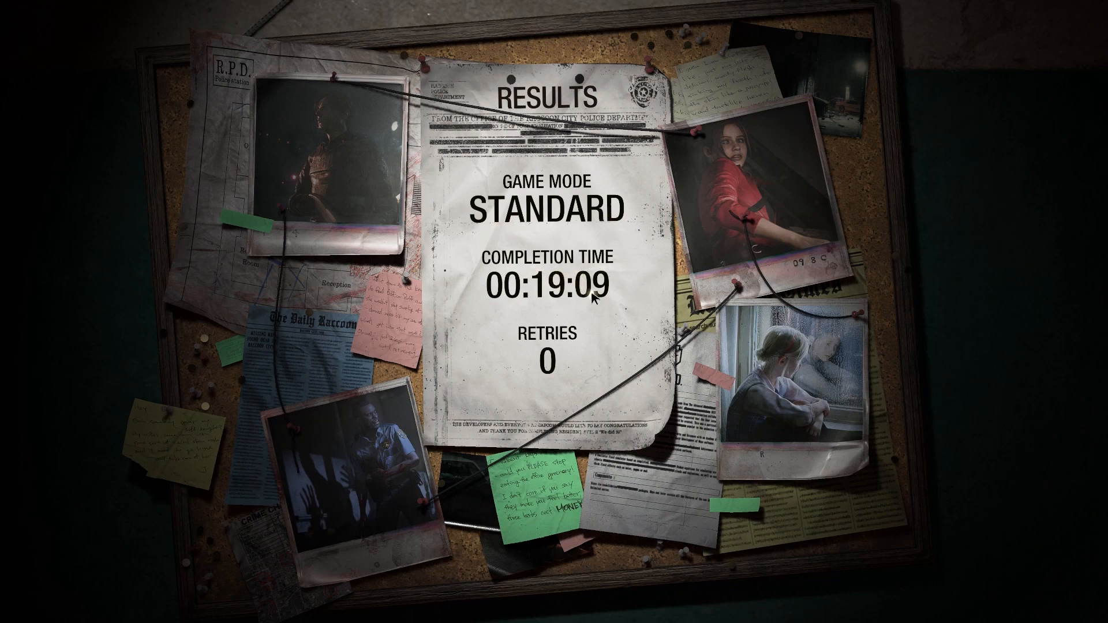
mouse_move(563, 381)
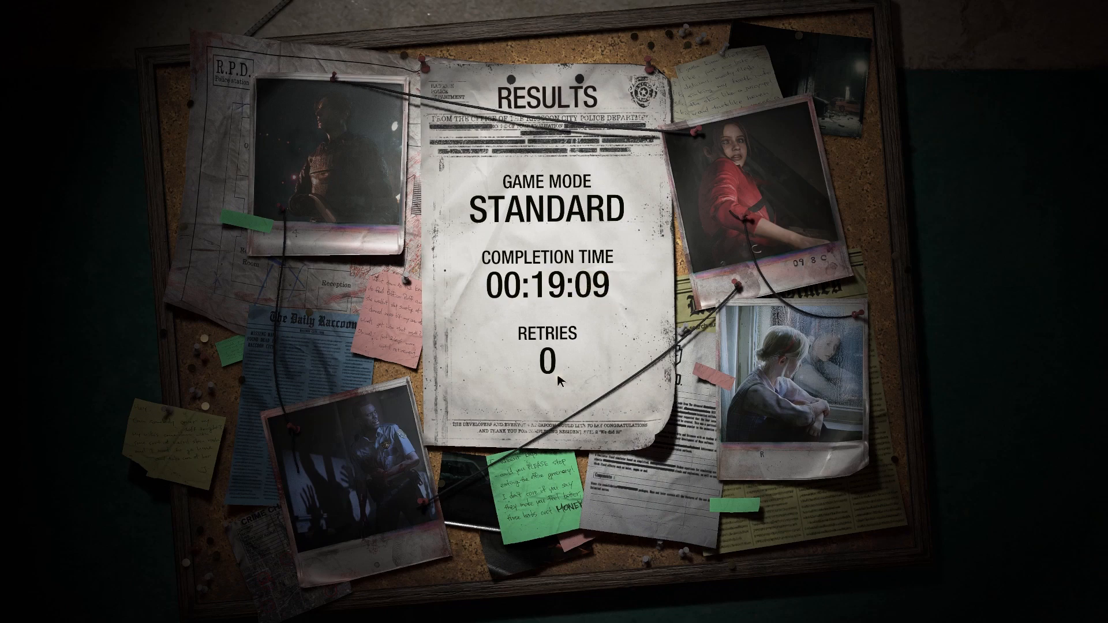
mouse_move(497, 390)
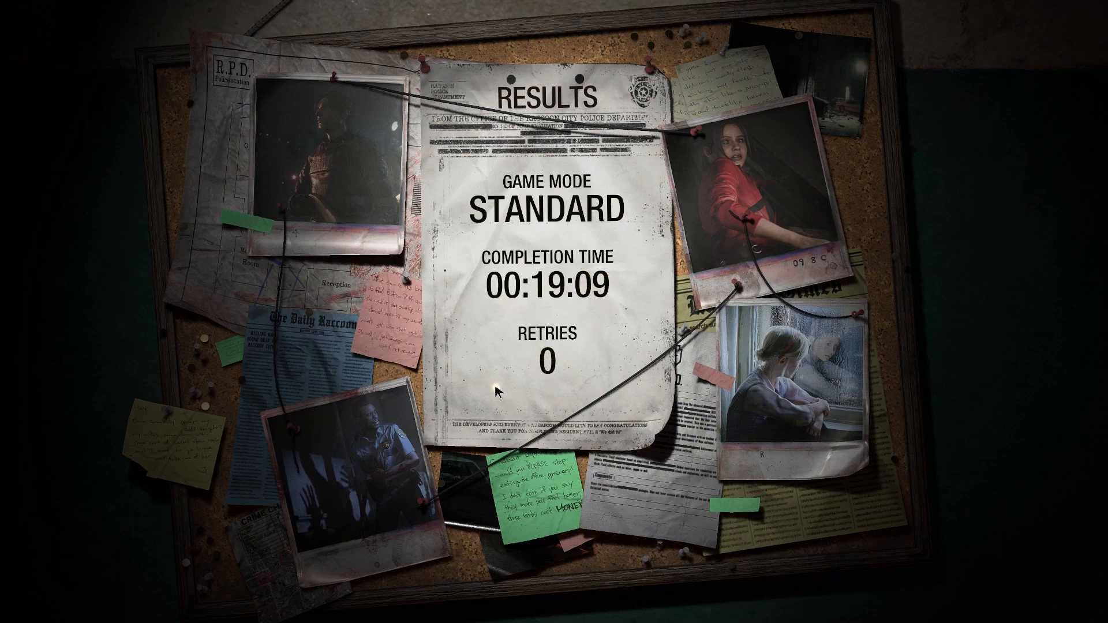
mouse_move(646, 400)
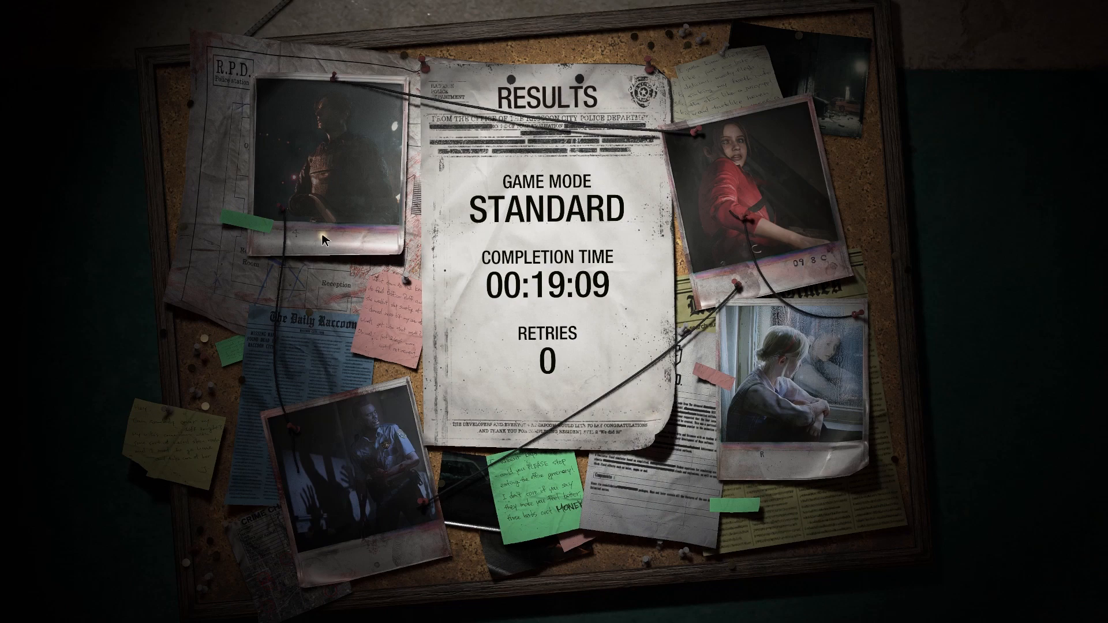
mouse_move(313, 219)
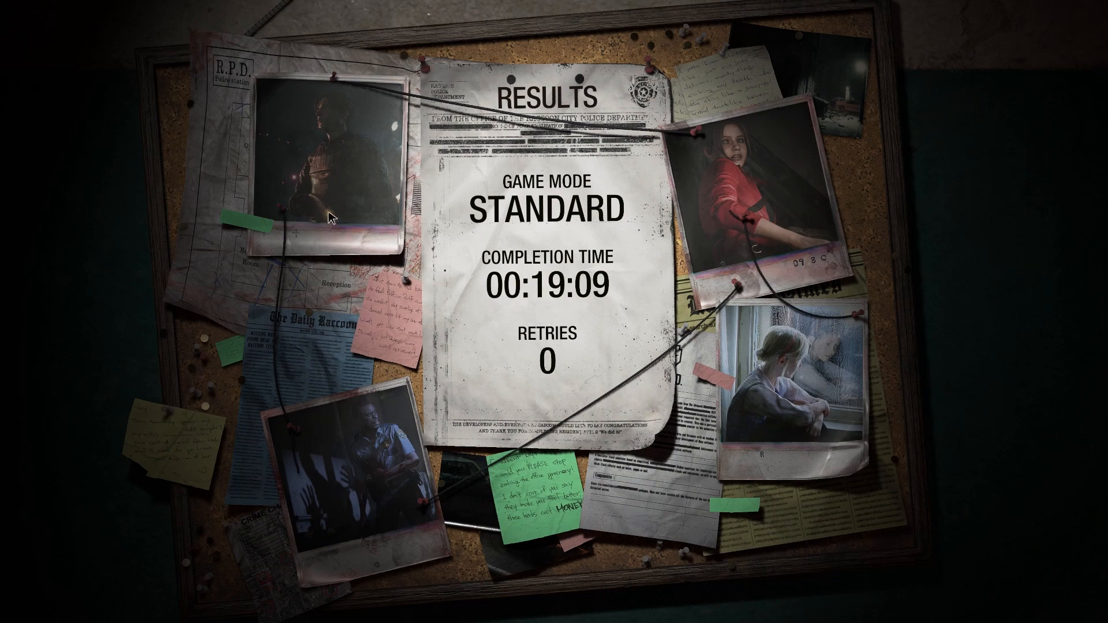
mouse_move(752, 104)
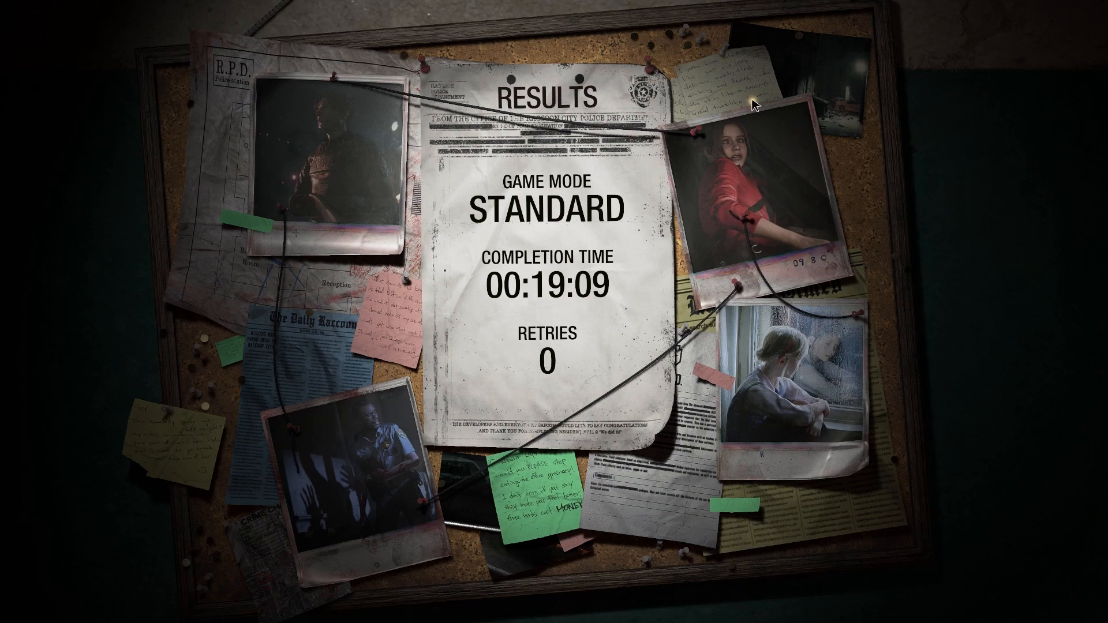
mouse_move(731, 60)
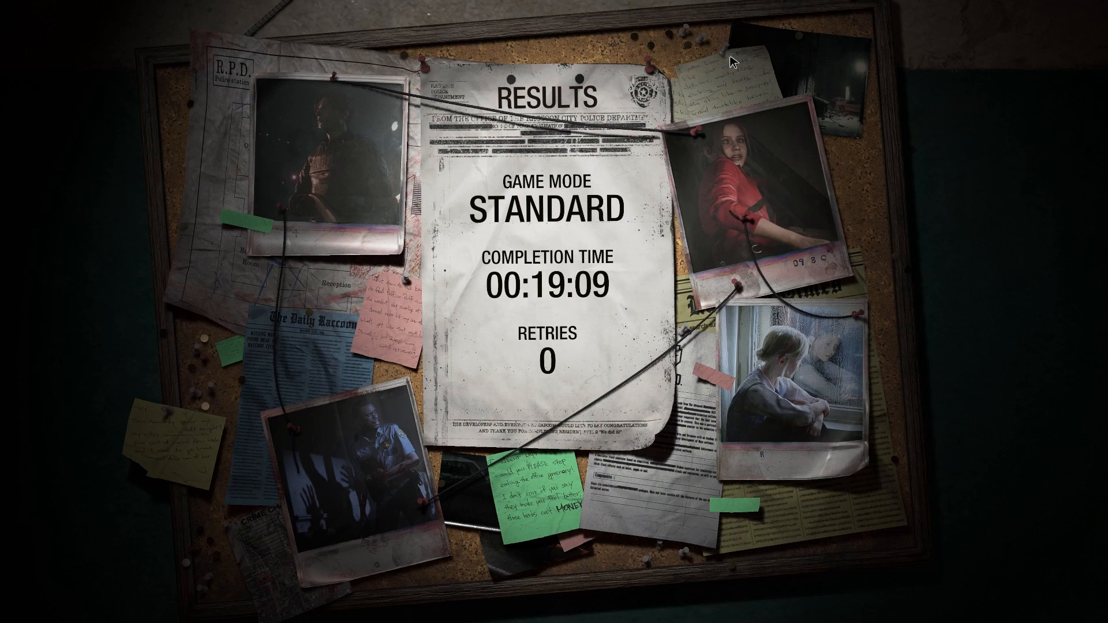
mouse_move(685, 226)
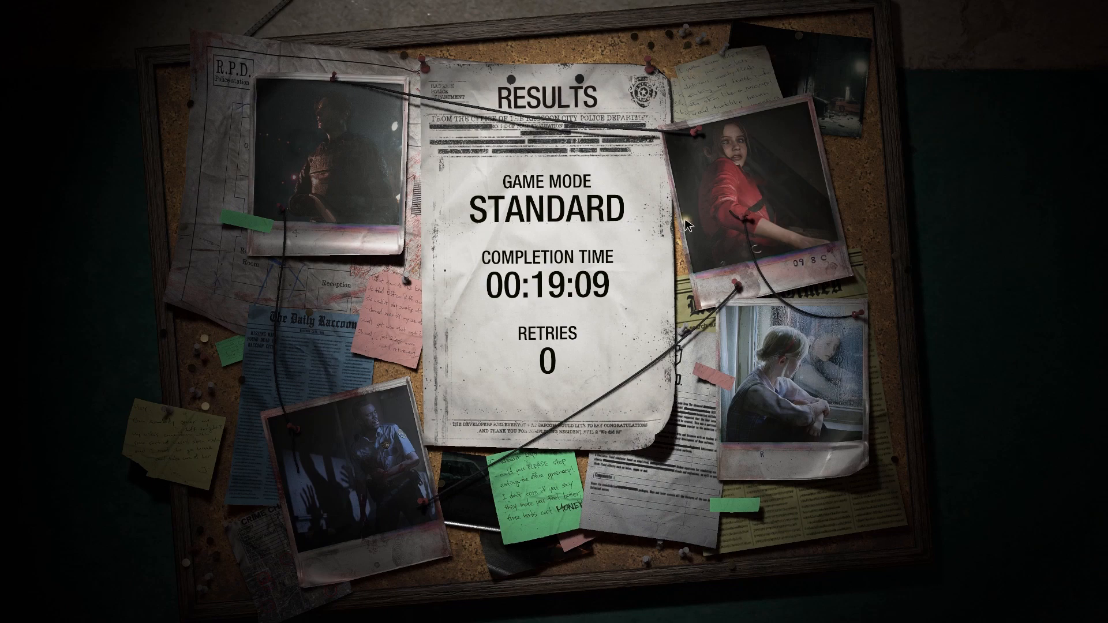
mouse_move(436, 207)
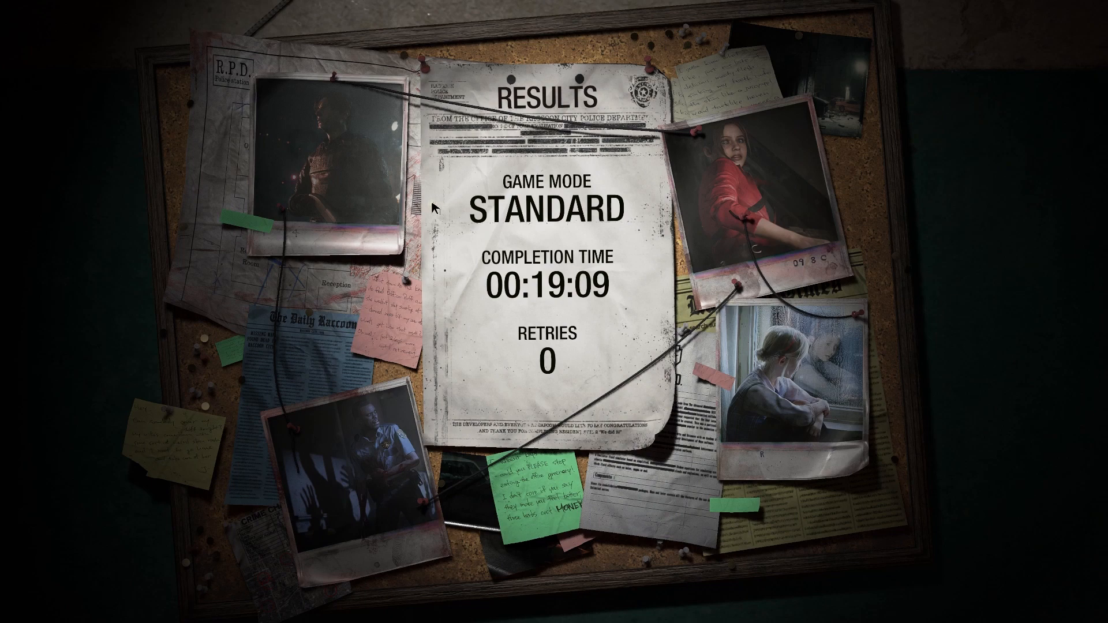
mouse_move(752, 401)
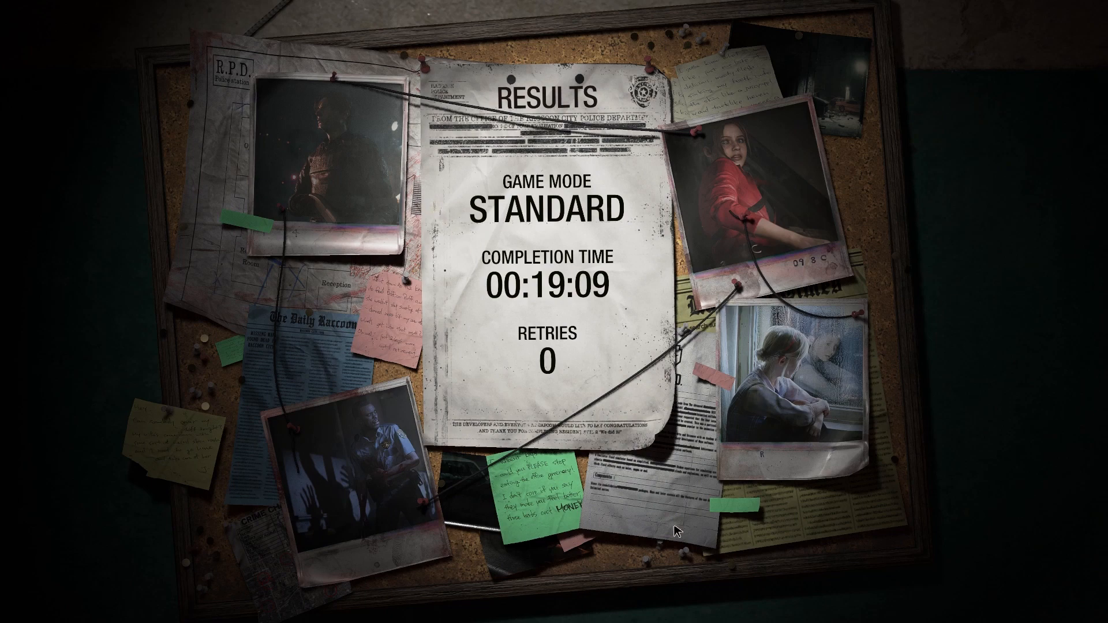
mouse_move(609, 523)
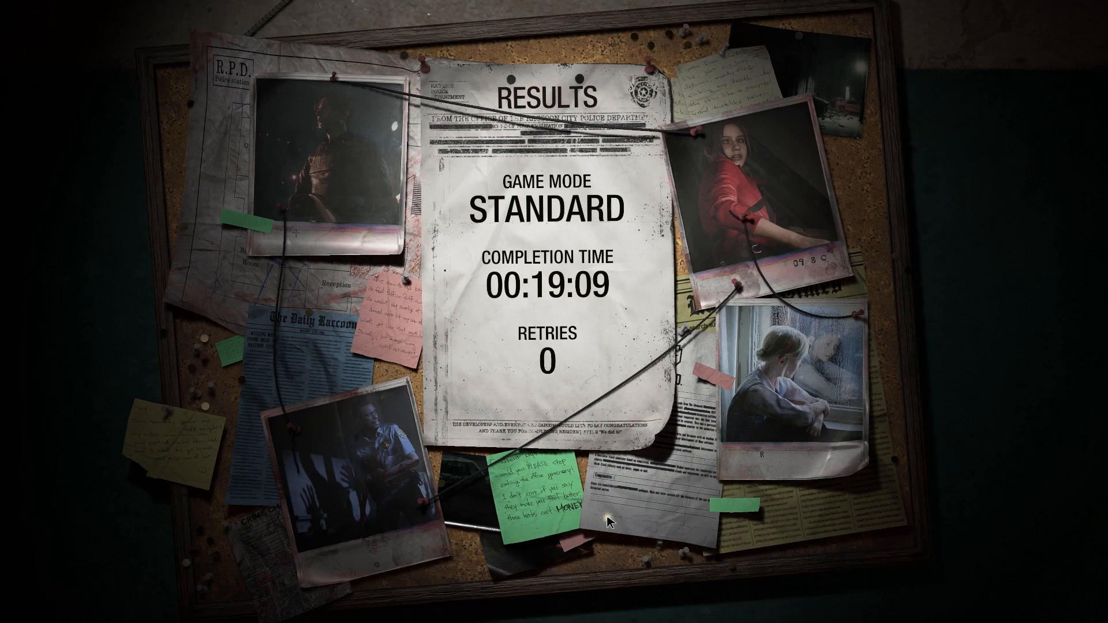
mouse_move(740, 128)
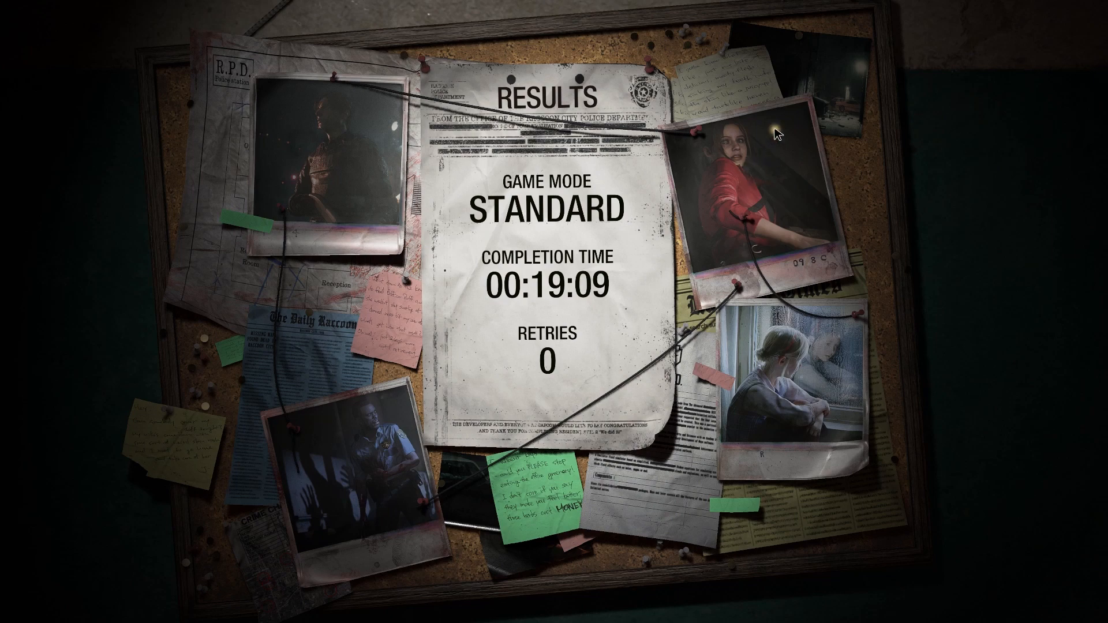
mouse_move(748, 30)
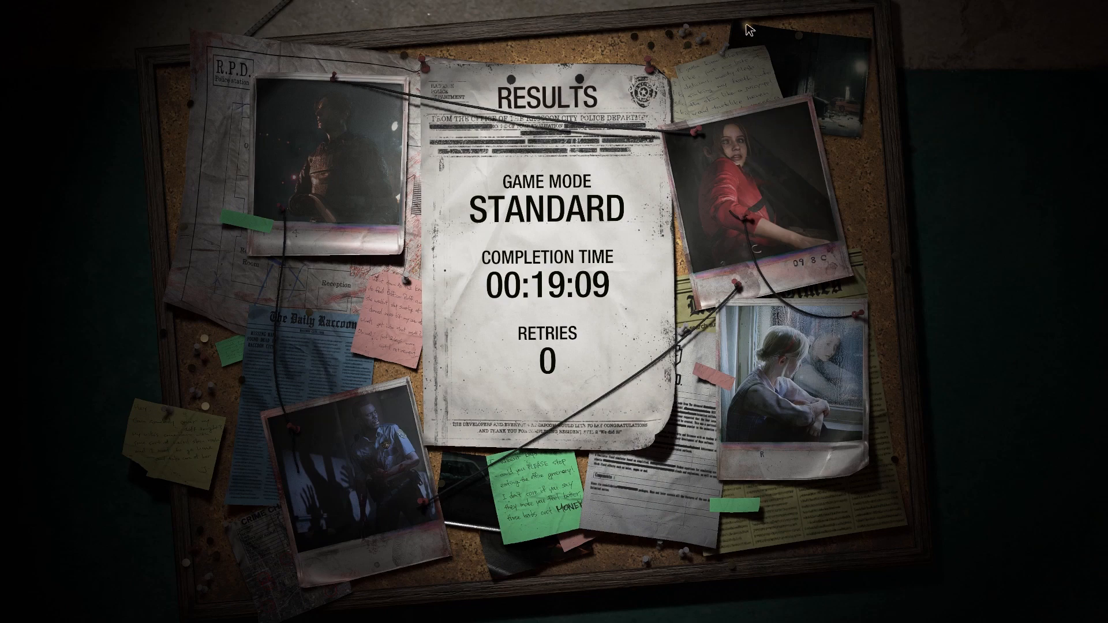
mouse_move(580, 105)
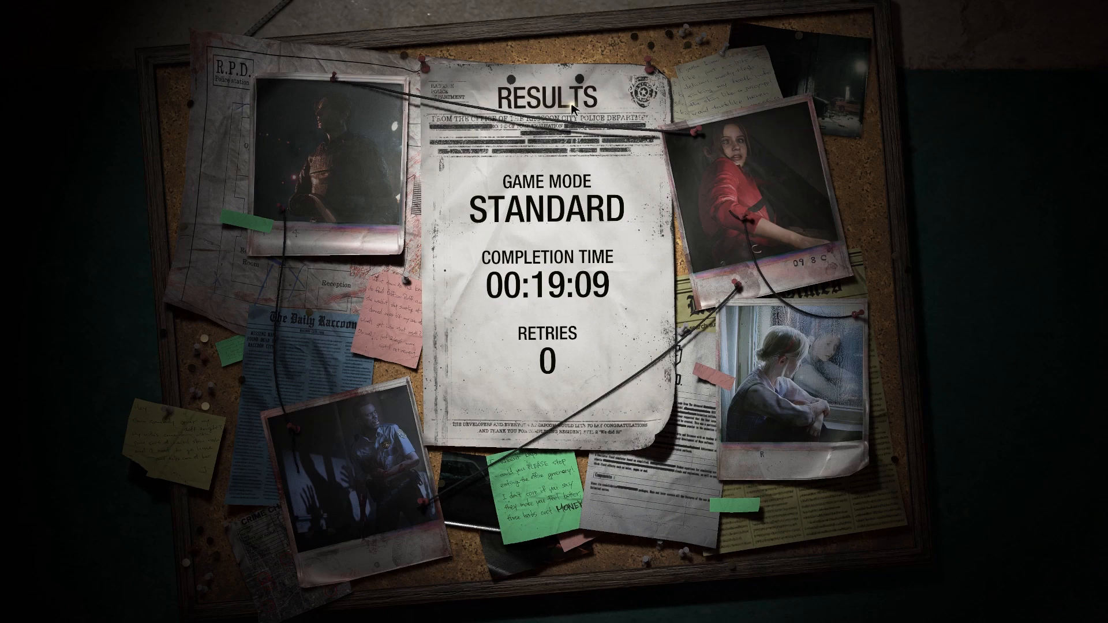
mouse_move(329, 100)
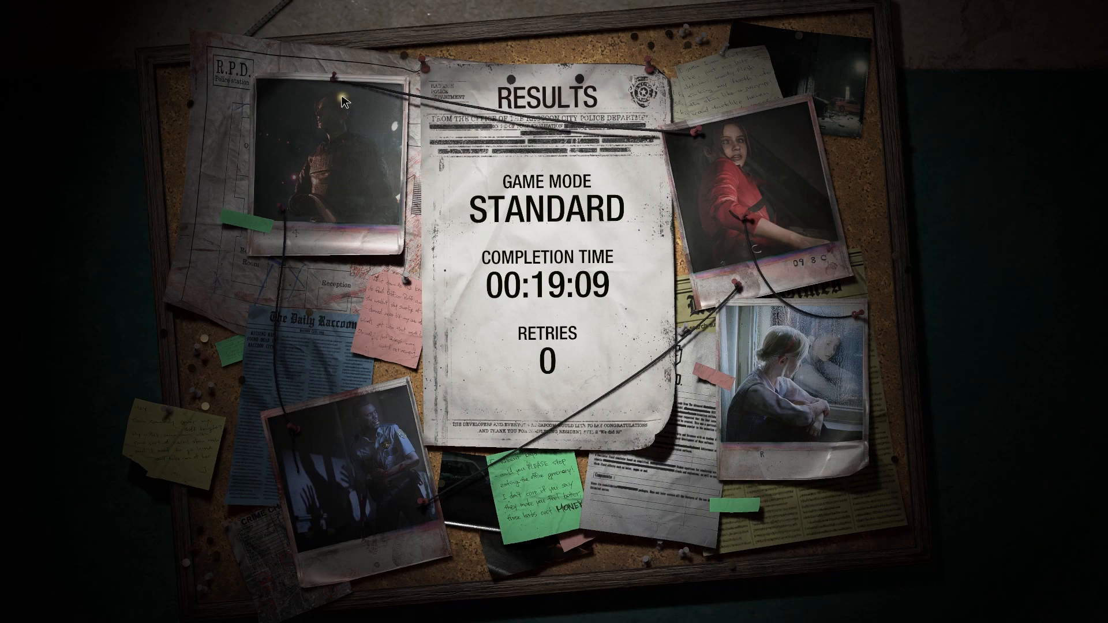
mouse_move(278, 171)
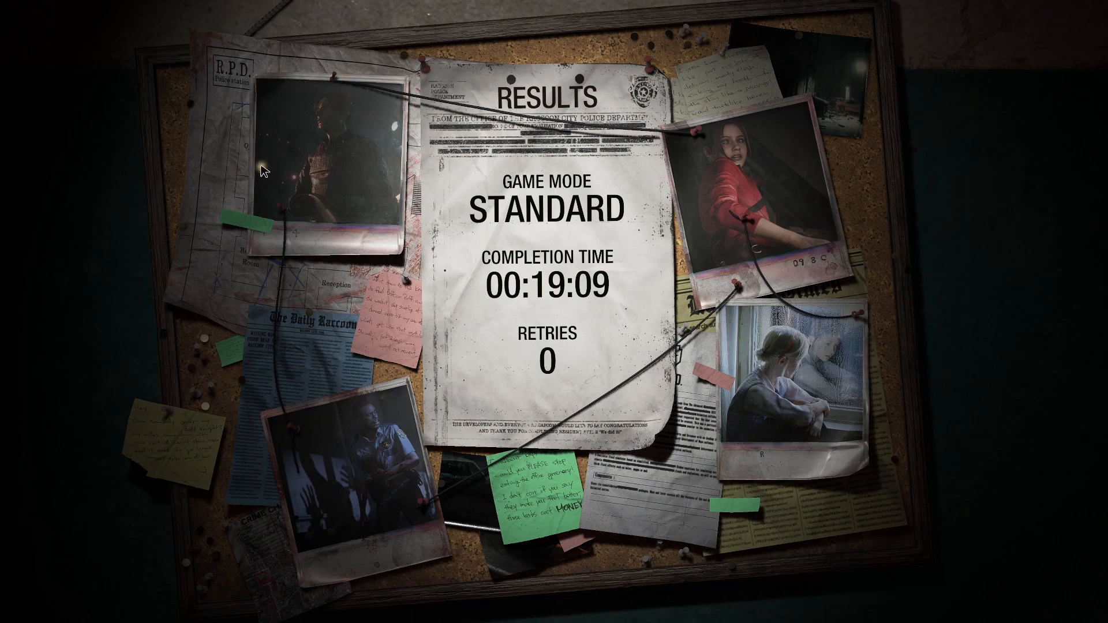
mouse_move(1020, 161)
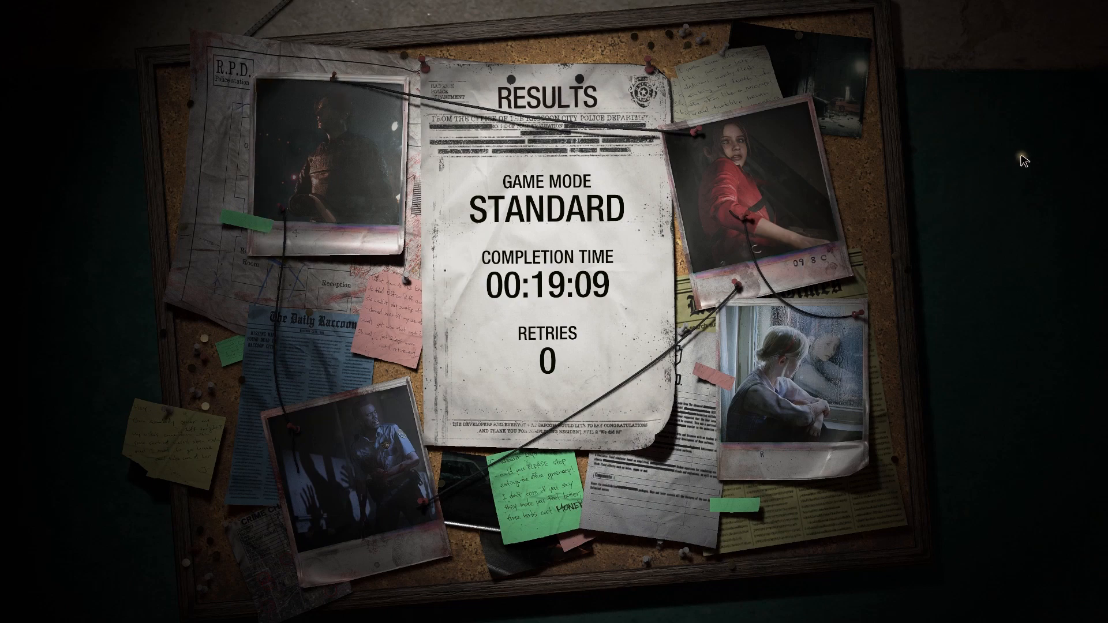
mouse_move(1052, 78)
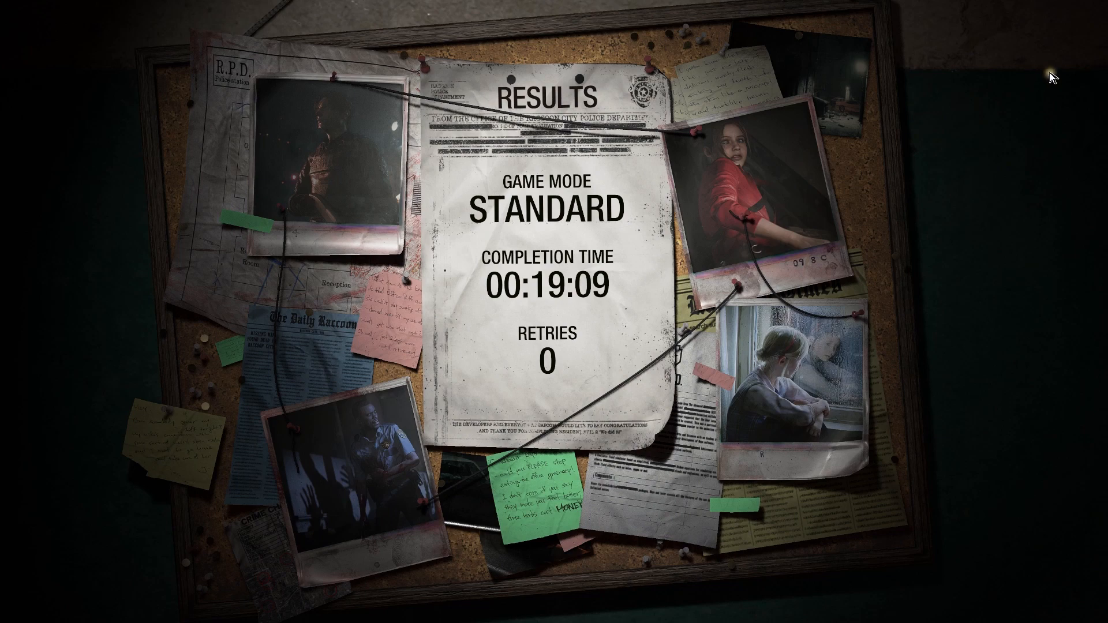